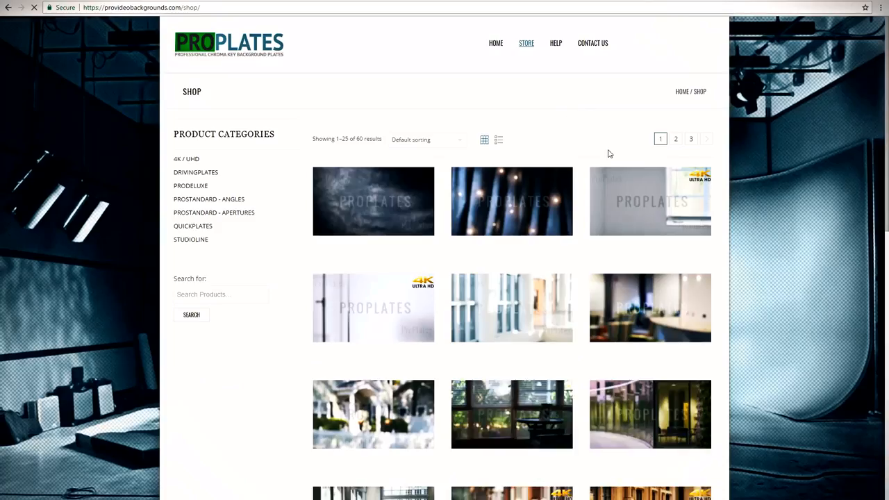
Leave the ProPlates product page for After Effects and close the open Keylight comps.
{"action": "scroll", "scroll_direction": "down", "scroll_amount": 3}
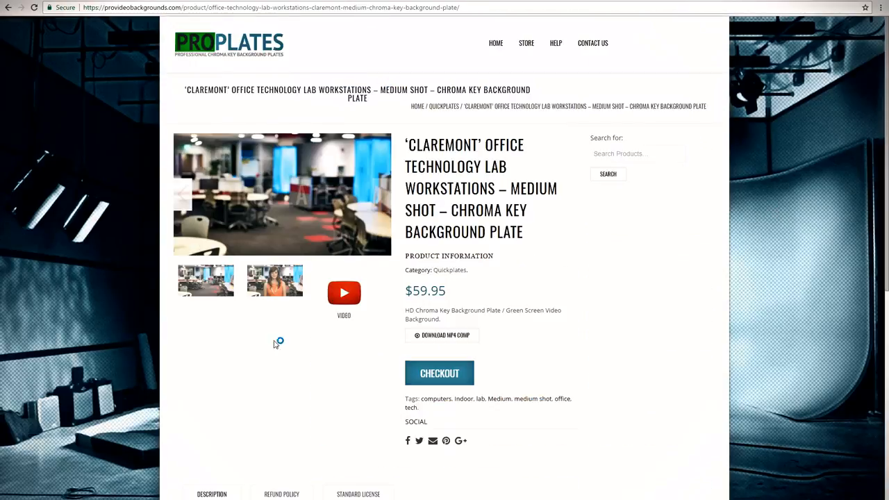
{"action": "mouse_move", "coordinate": [443, 335]}
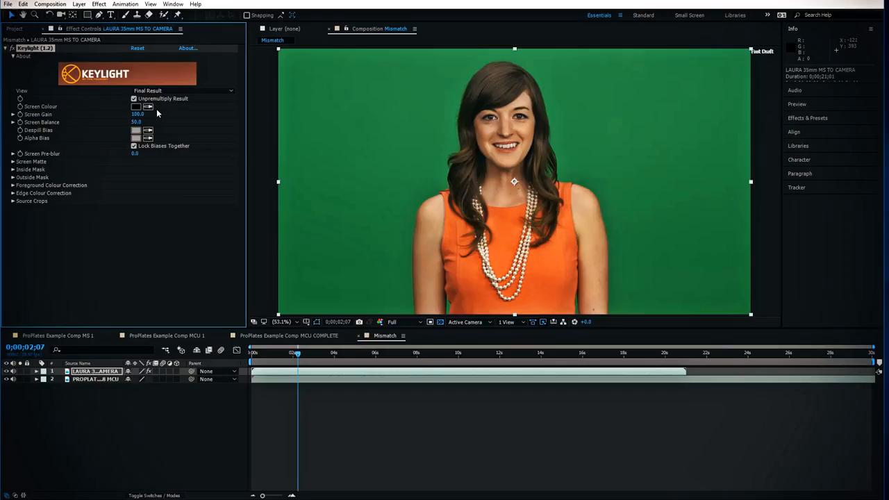
{"action": "left_click", "coordinate": [288, 336]}
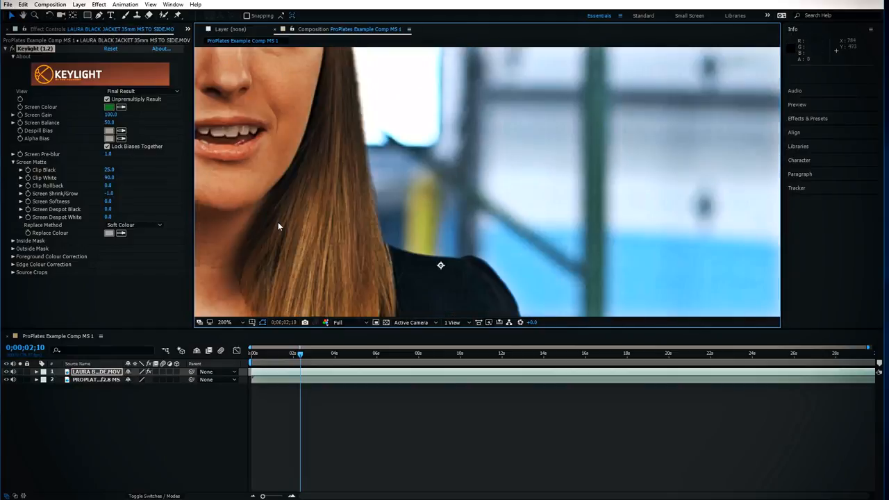
{"action": "left_click", "coordinate": [134, 224]}
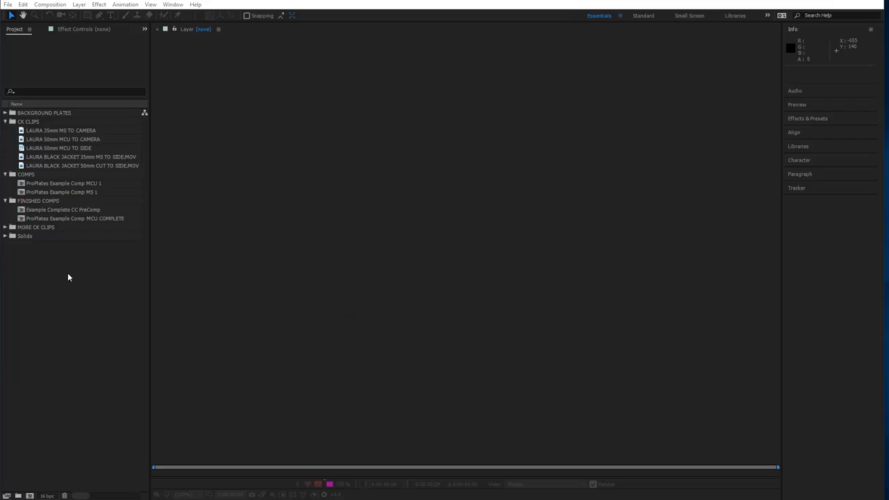
{"action": "mouse_move", "coordinate": [76, 276]}
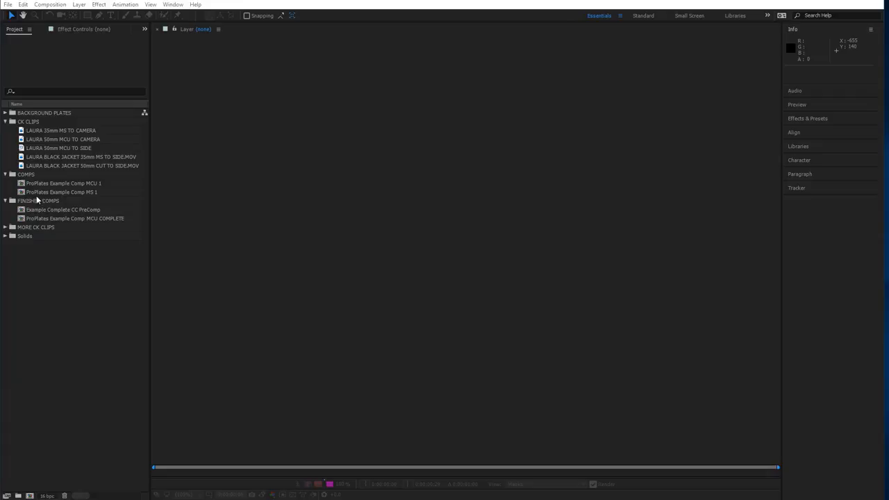
Select ProPlates Example Comp MS 1, confirm its 1920x1080 settings, and open it.
{"action": "left_click", "coordinate": [63, 192]}
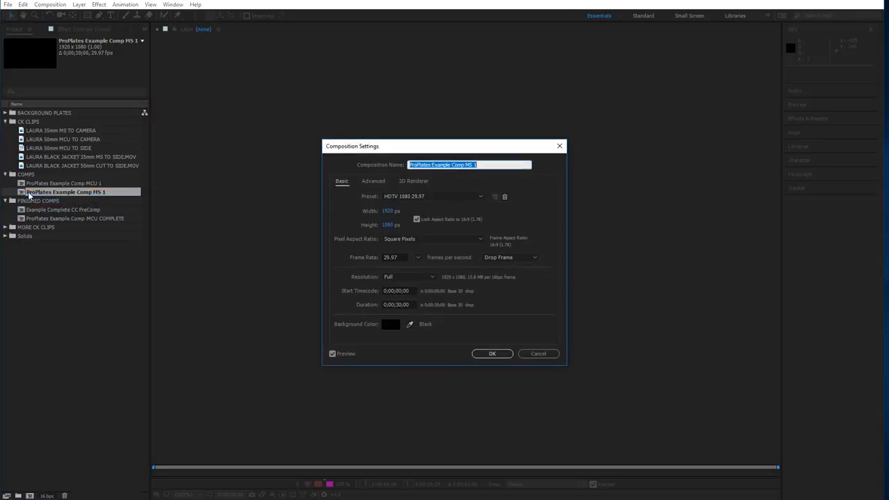
{"action": "mouse_move", "coordinate": [473, 290]}
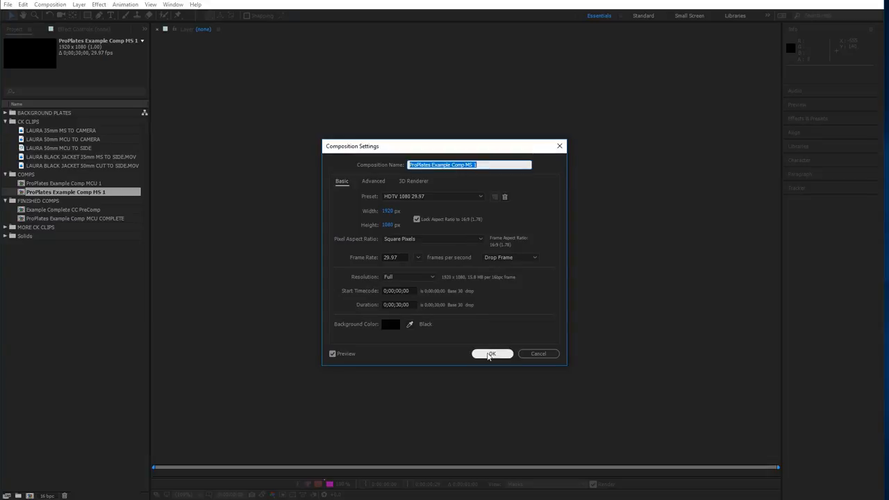
{"action": "left_click", "coordinate": [492, 354]}
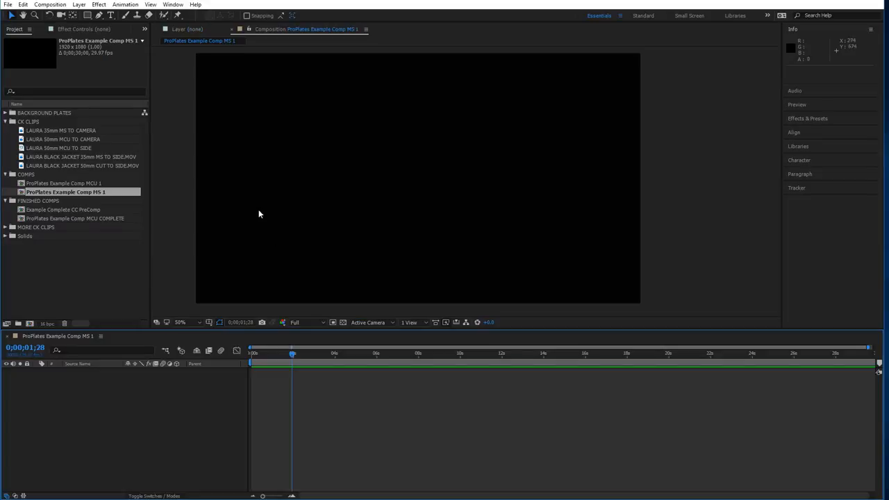
{"action": "mouse_move", "coordinate": [15, 172]}
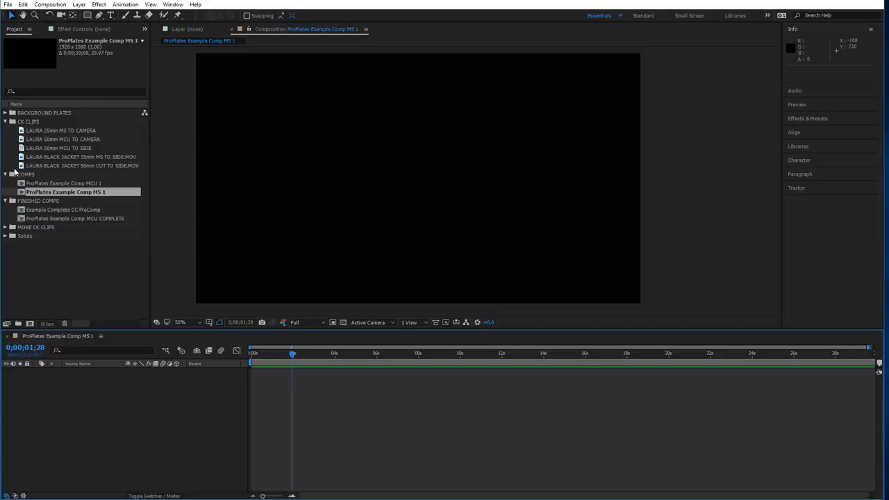
Add LAURA BLACK JACKET 35mm MS TO SIDE.MOV to the comp and scrub to about two seconds.
{"action": "left_click", "coordinate": [80, 156]}
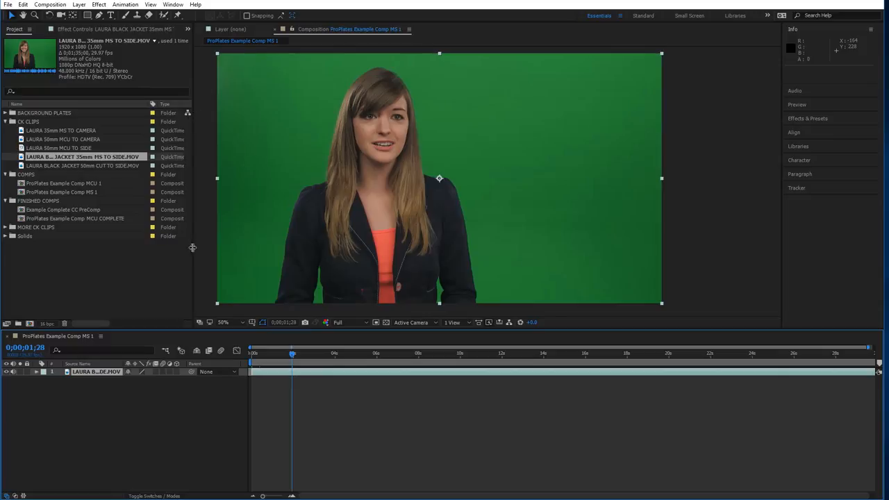
{"action": "mouse_move", "coordinate": [186, 253]}
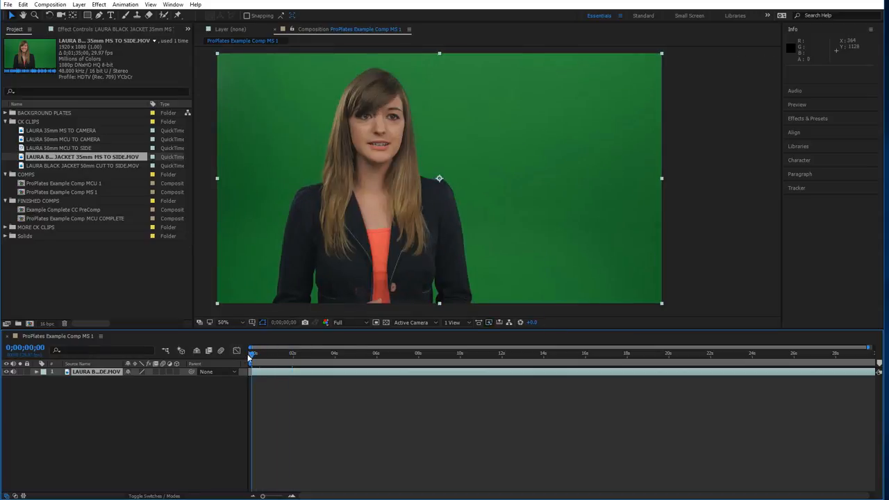
{"action": "left_click_drag", "start_coordinate": [252, 353], "coordinate": [292, 353]}
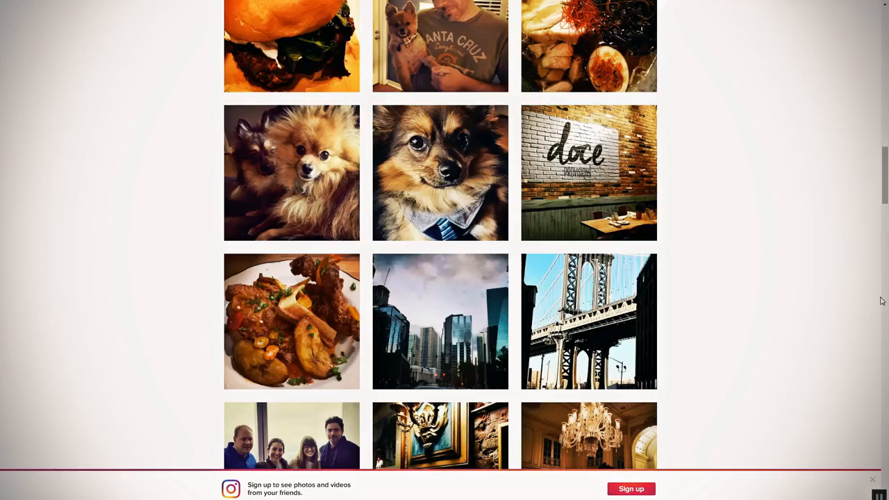
{"action": "mouse_move", "coordinate": [772, 270]}
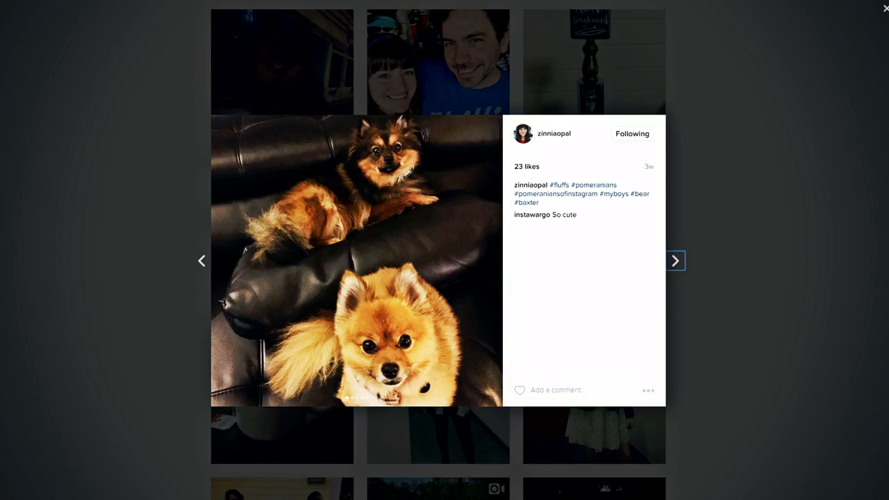
{"action": "left_click", "coordinate": [886, 8]}
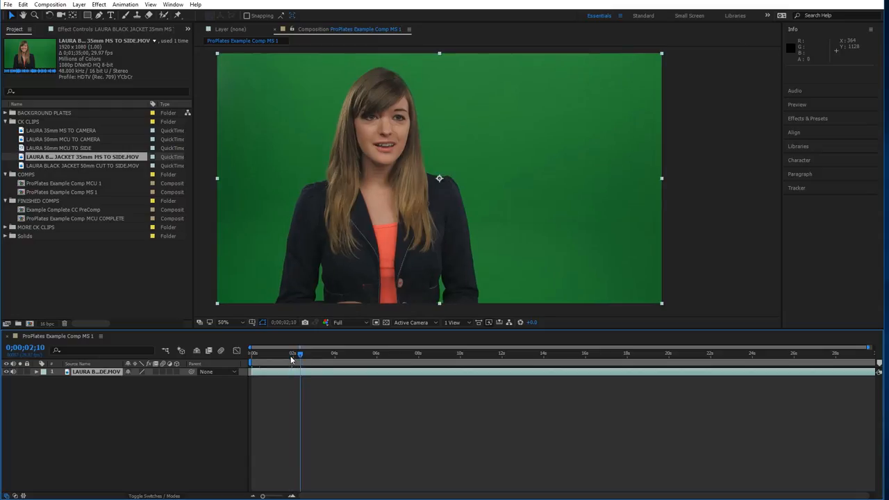
{"action": "mouse_move", "coordinate": [300, 355]}
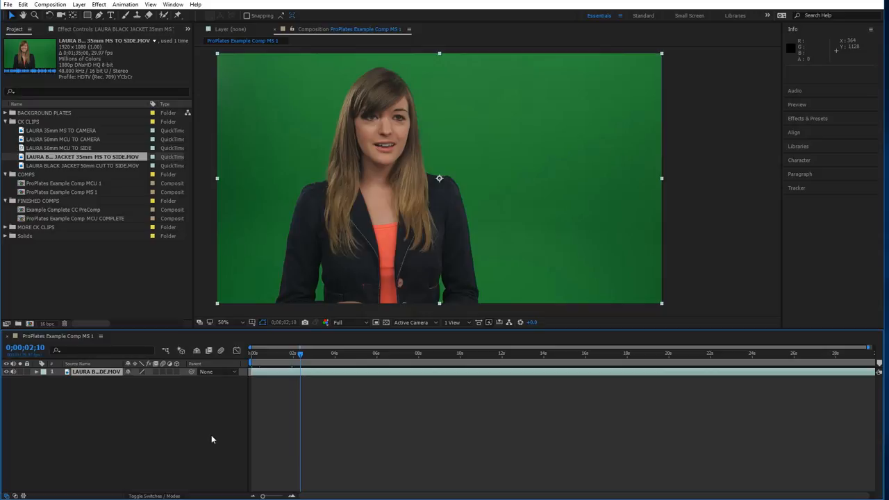
{"action": "mouse_move", "coordinate": [208, 446]}
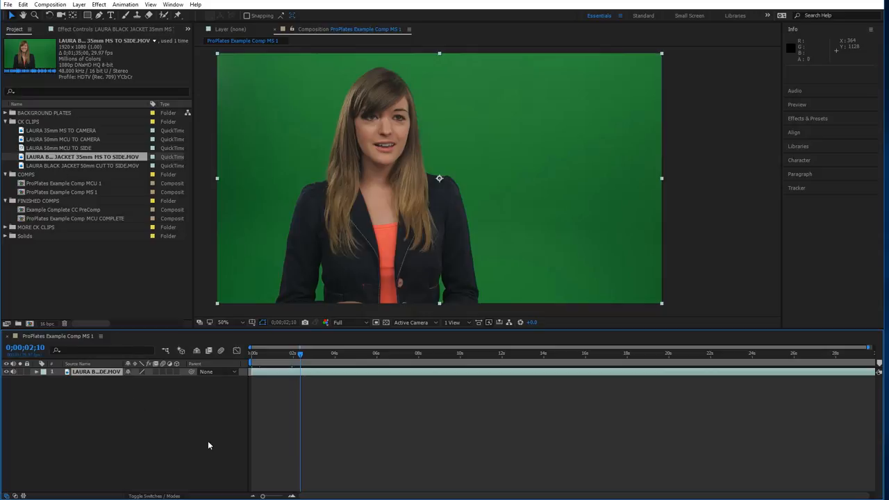
{"action": "mouse_move", "coordinate": [239, 439]}
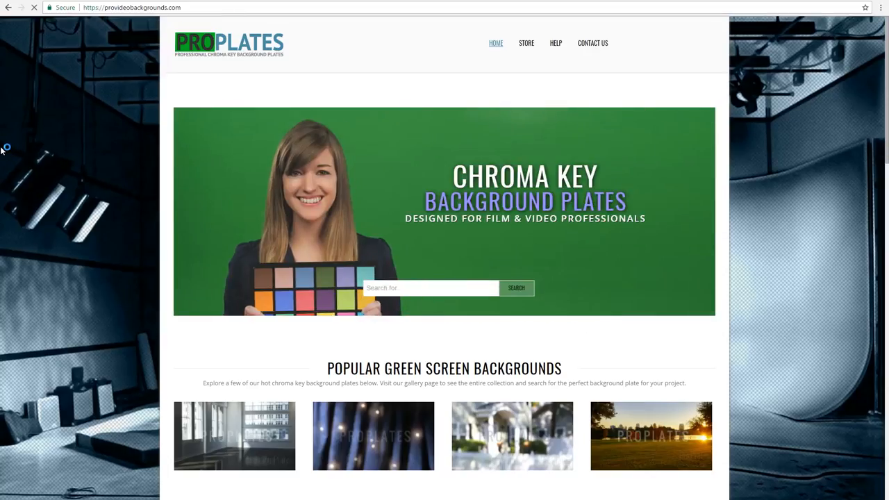
Scroll through the ProPlates home page and go to the STORE.
{"action": "scroll", "scroll_direction": "down", "scroll_amount": 3}
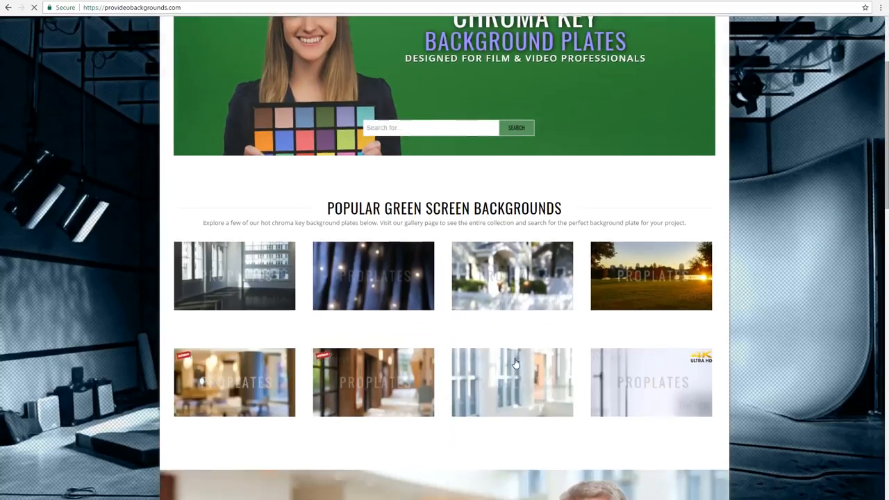
{"action": "scroll", "scroll_direction": "down", "scroll_amount": 3}
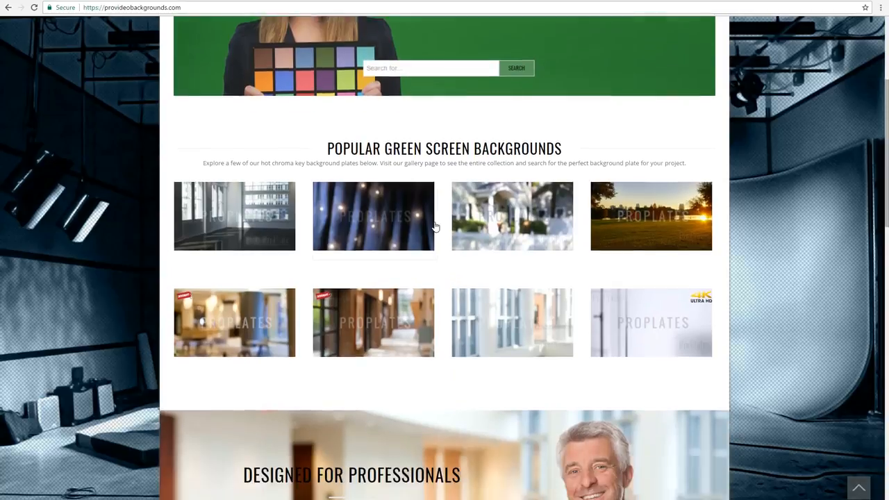
{"action": "scroll", "scroll_direction": "down", "scroll_amount": 3}
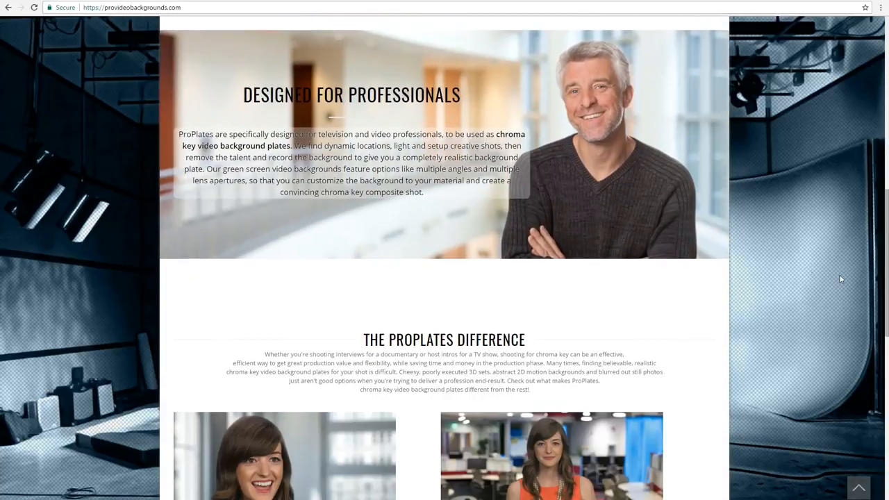
{"action": "scroll", "scroll_direction": "down", "scroll_amount": 3}
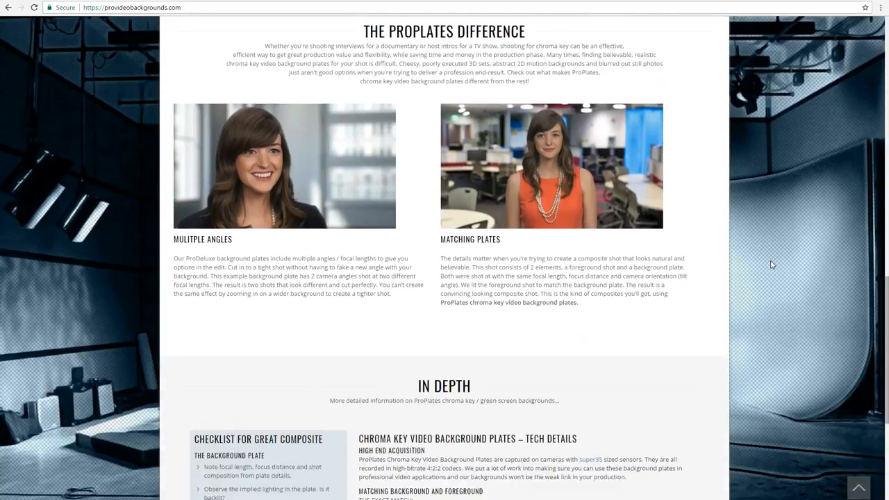
{"action": "scroll", "scroll_direction": "down", "scroll_amount": 3}
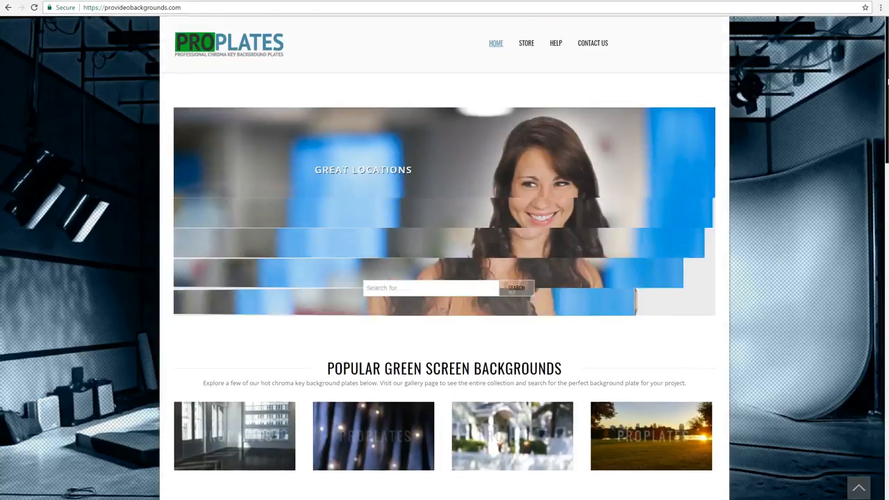
{"action": "left_click", "coordinate": [526, 42]}
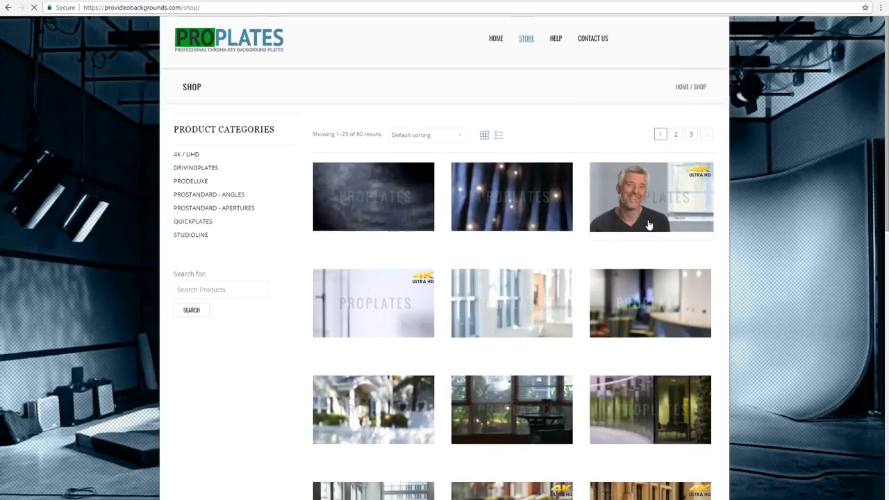
Browse the shop's plate grid to the Claremont office lab workstations plate.
{"action": "scroll", "scroll_direction": "down", "scroll_amount": 3}
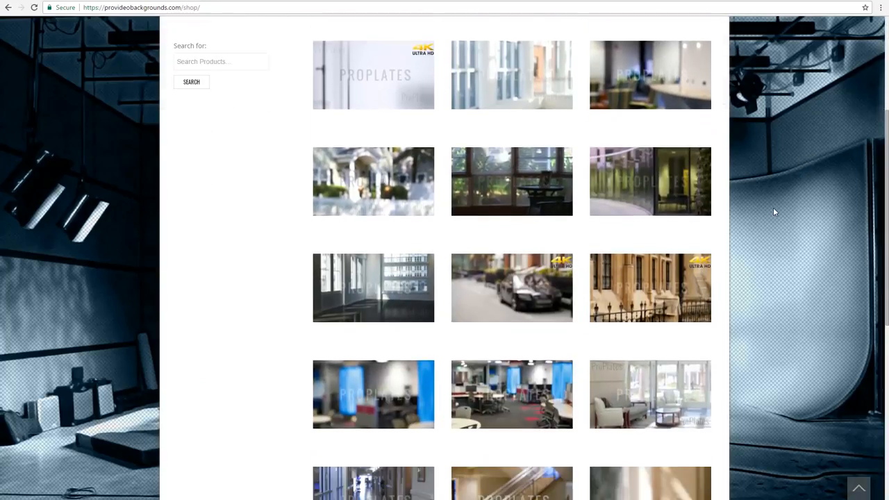
{"action": "scroll", "scroll_direction": "down", "scroll_amount": 3}
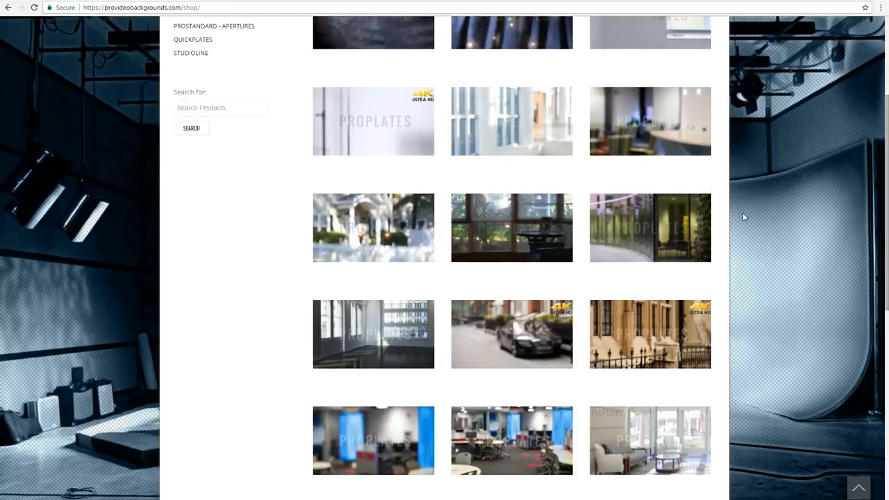
{"action": "scroll", "scroll_direction": "up", "scroll_amount": 3}
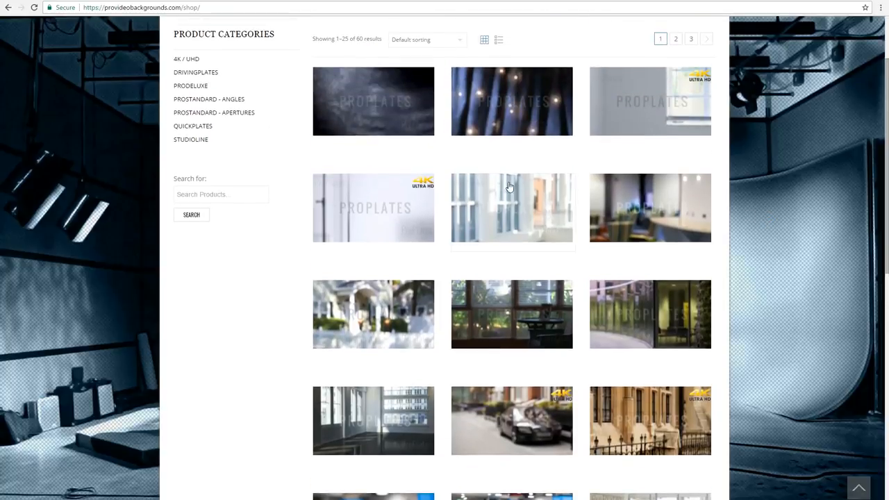
{"action": "scroll", "scroll_direction": "down", "scroll_amount": 3}
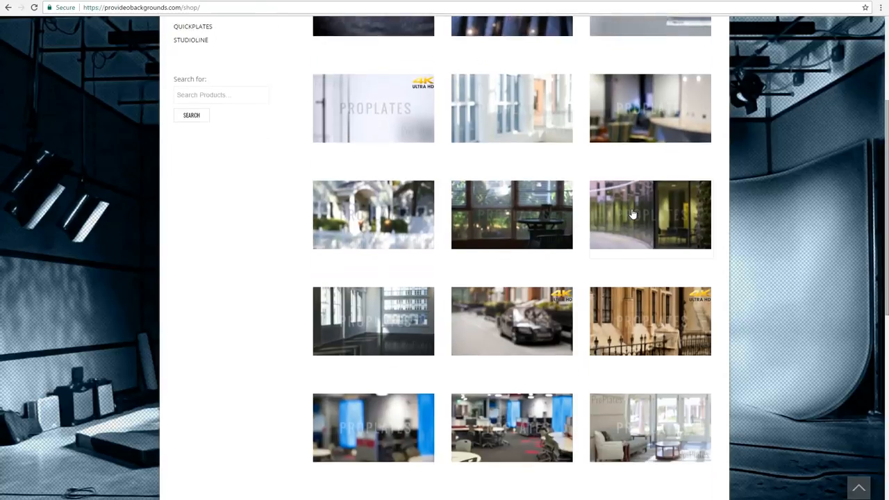
{"action": "scroll", "scroll_direction": "down", "scroll_amount": 3}
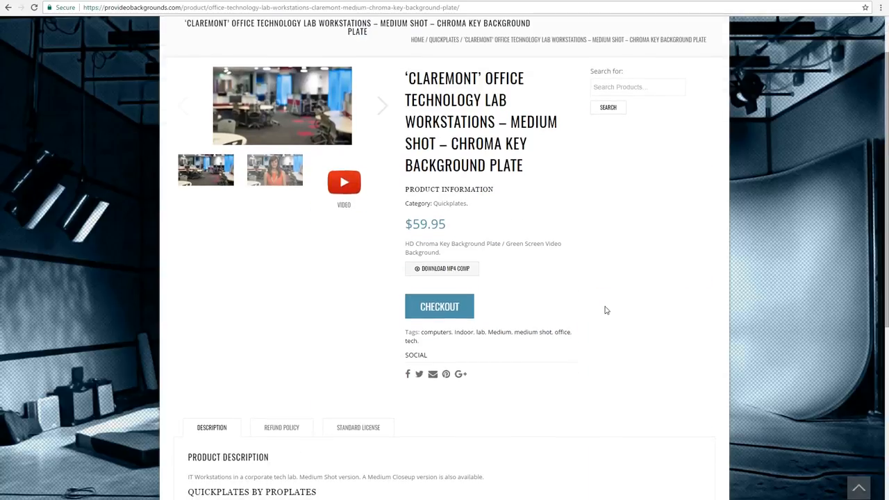
{"action": "scroll", "scroll_direction": "down", "scroll_amount": 3}
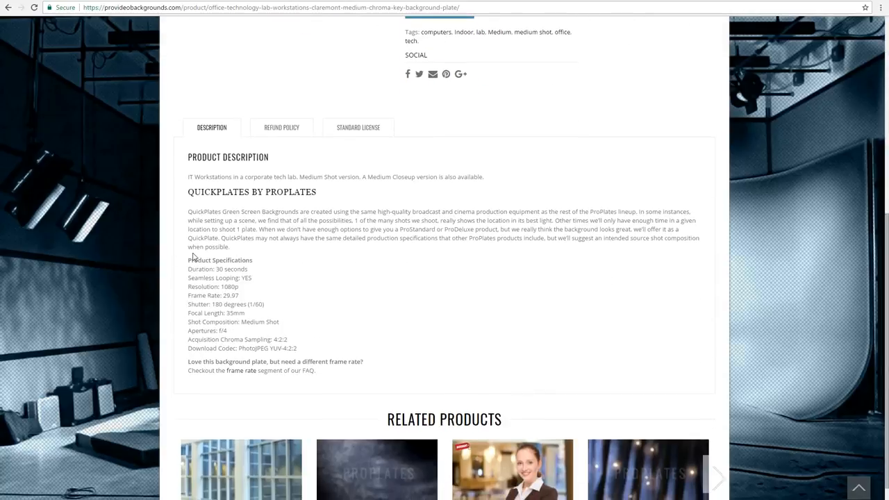
{"action": "left_click_drag", "start_coordinate": [187, 260], "coordinate": [278, 322]}
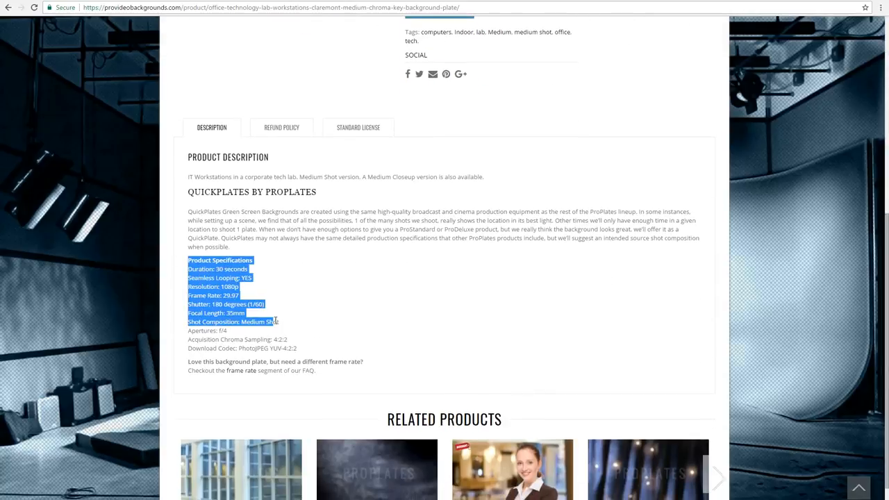
{"action": "left_click_drag", "start_coordinate": [277, 321], "coordinate": [292, 330]}
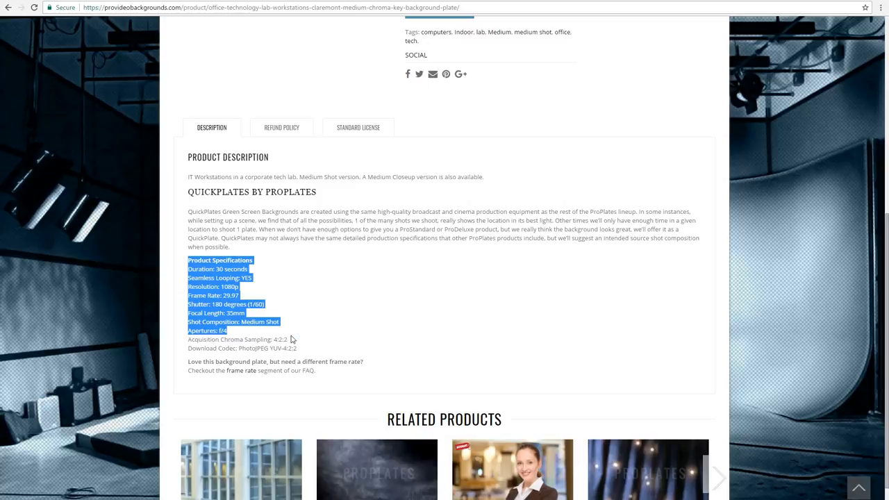
{"action": "mouse_move", "coordinate": [289, 339]}
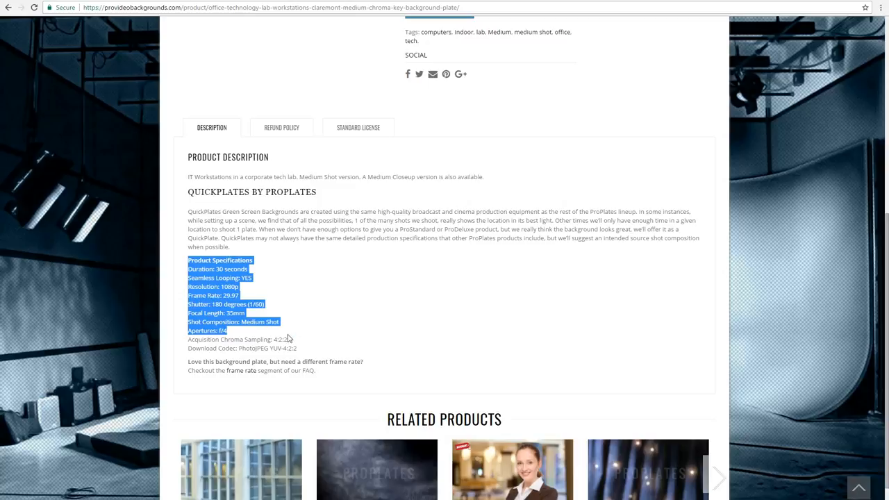
{"action": "scroll", "scroll_direction": "up", "scroll_amount": 3}
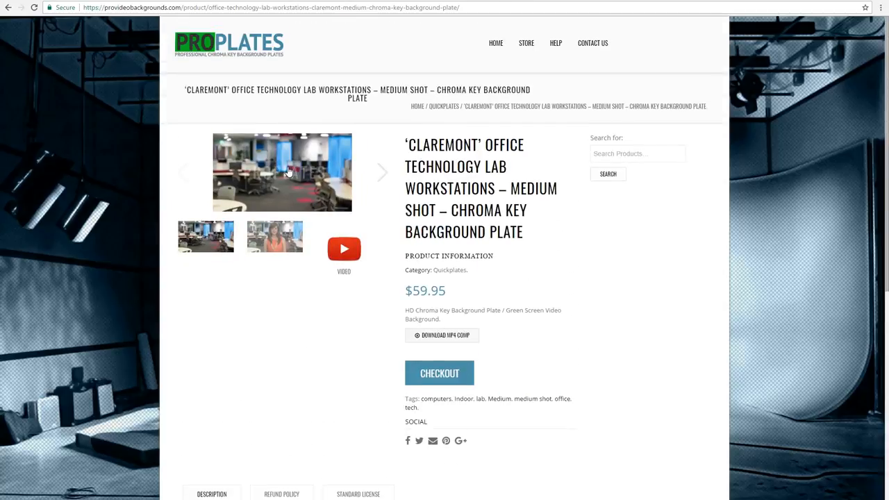
{"action": "left_click", "coordinate": [283, 171]}
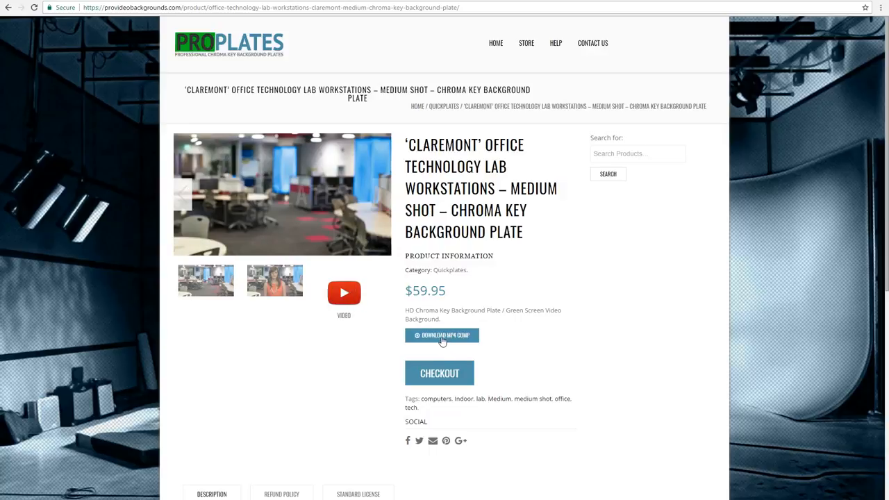
{"action": "left_click", "coordinate": [443, 335]}
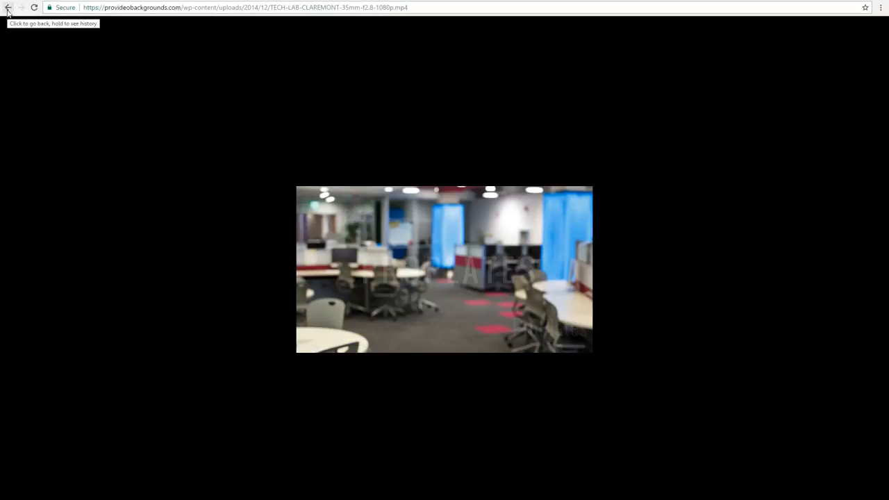
{"action": "left_click", "coordinate": [9, 7]}
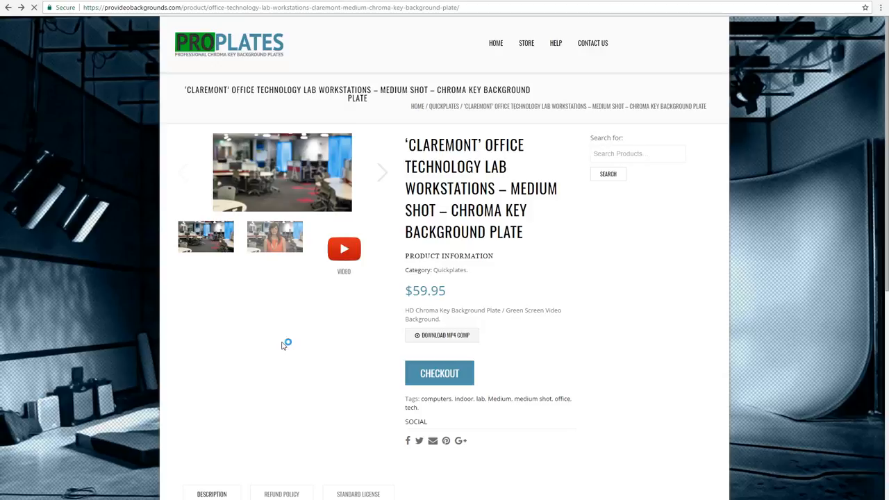
{"action": "mouse_move", "coordinate": [258, 151]}
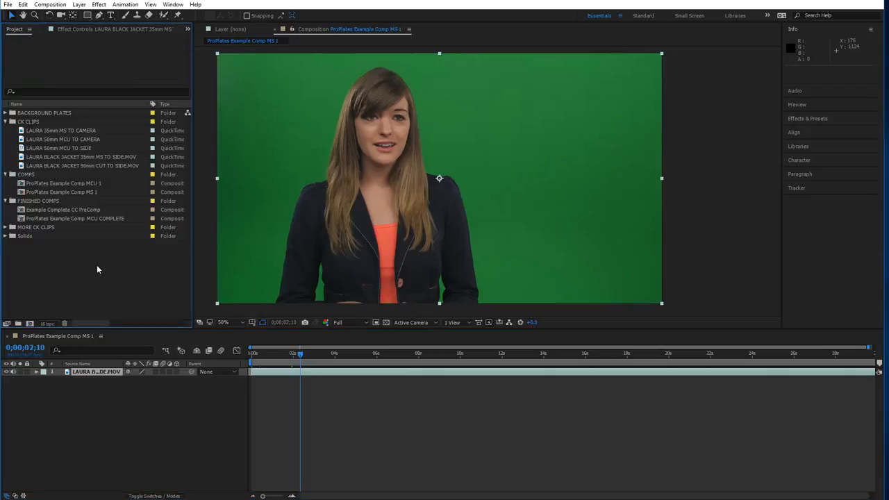
{"action": "mouse_move", "coordinate": [64, 256]}
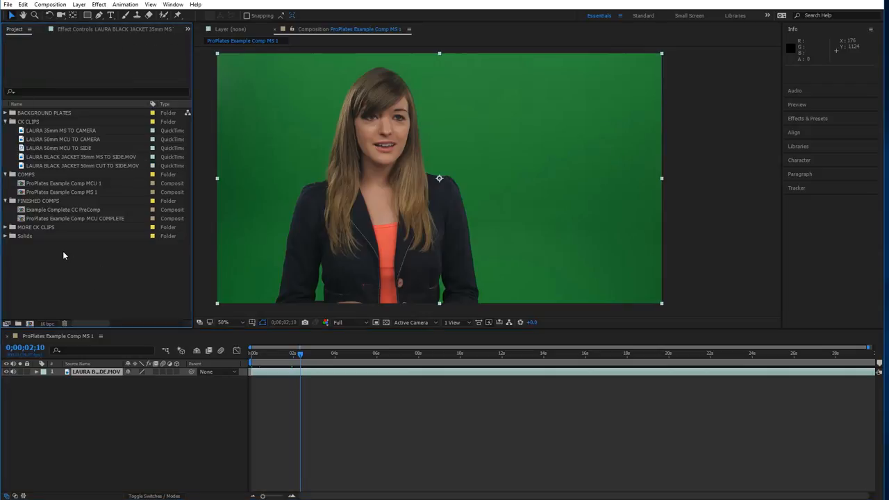
{"action": "mouse_move", "coordinate": [62, 255]}
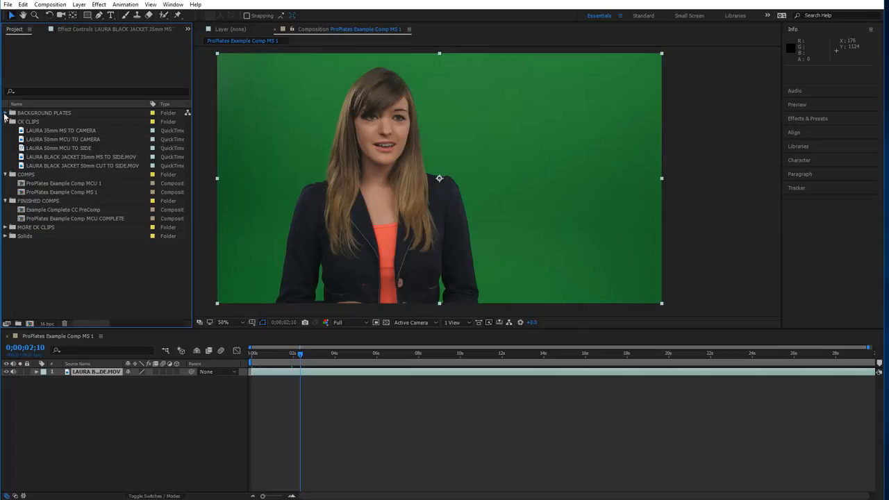
Expand BACKGROUND PLATES and put the warehouse 35mm MS plate beneath the green-screen clip.
{"action": "left_click", "coordinate": [5, 112]}
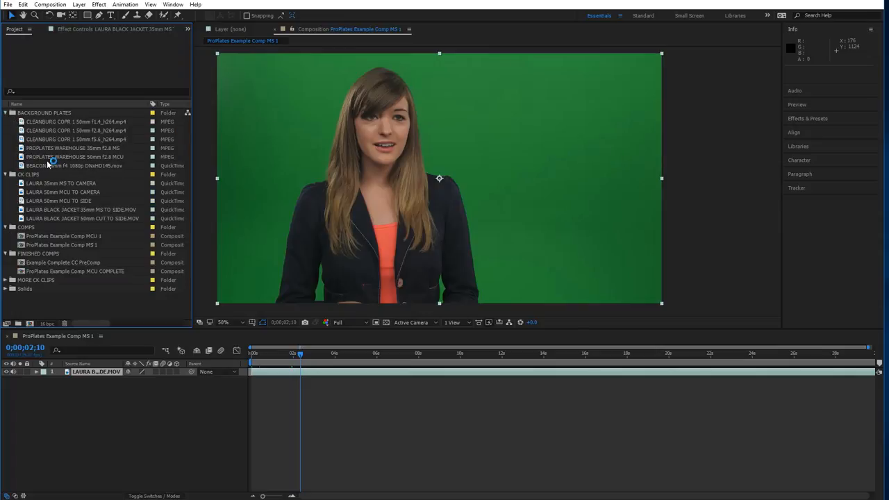
{"action": "mouse_move", "coordinate": [95, 153]}
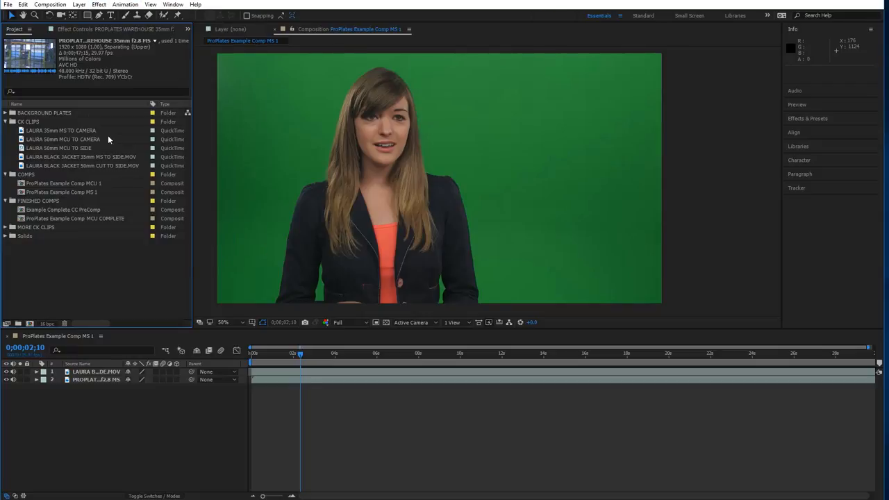
{"action": "left_click", "coordinate": [97, 371]}
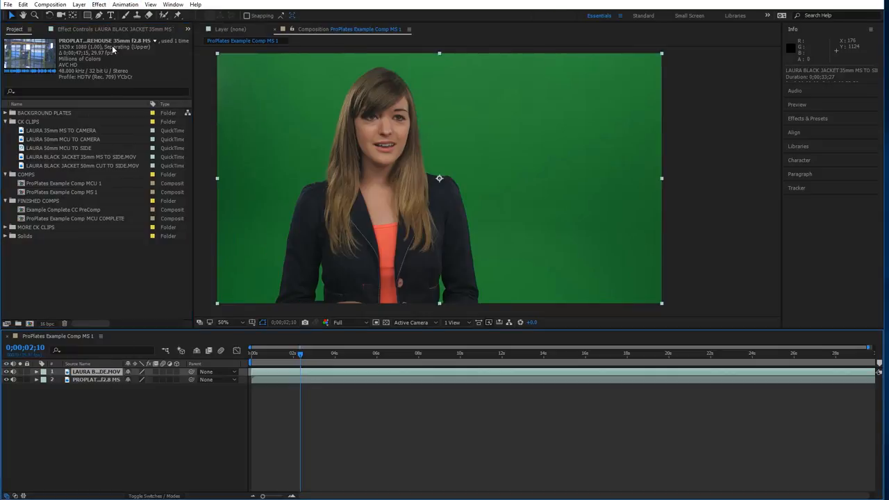
Apply Keylight (1.2) to the clip, view the Status matte, and tighten Clip Black 25, Clip White 90.
{"action": "left_click", "coordinate": [99, 5]}
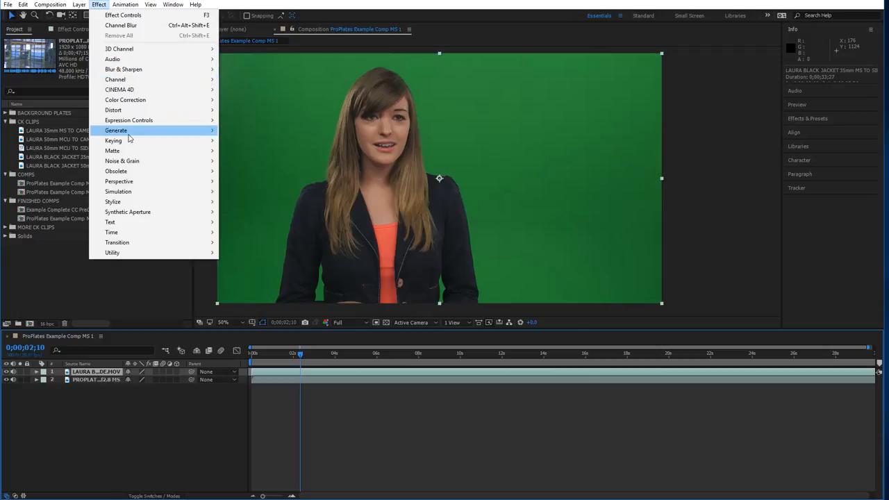
{"action": "mouse_move", "coordinate": [113, 141]}
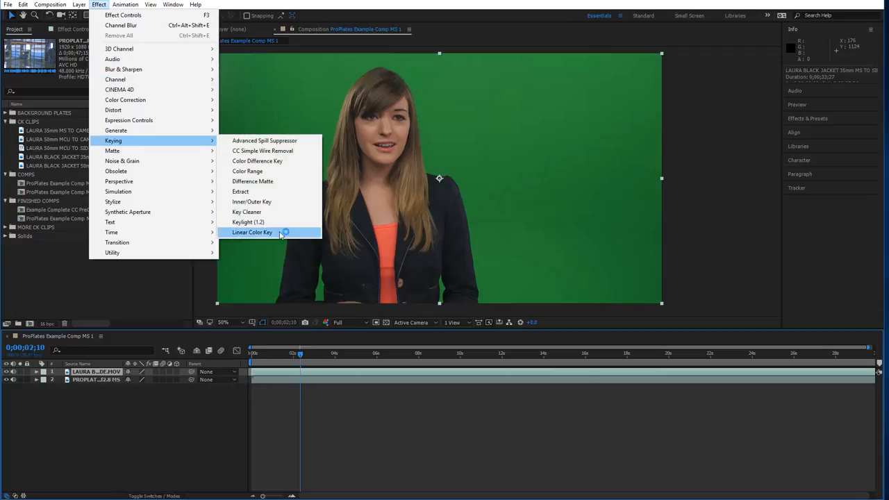
{"action": "left_click", "coordinate": [248, 221]}
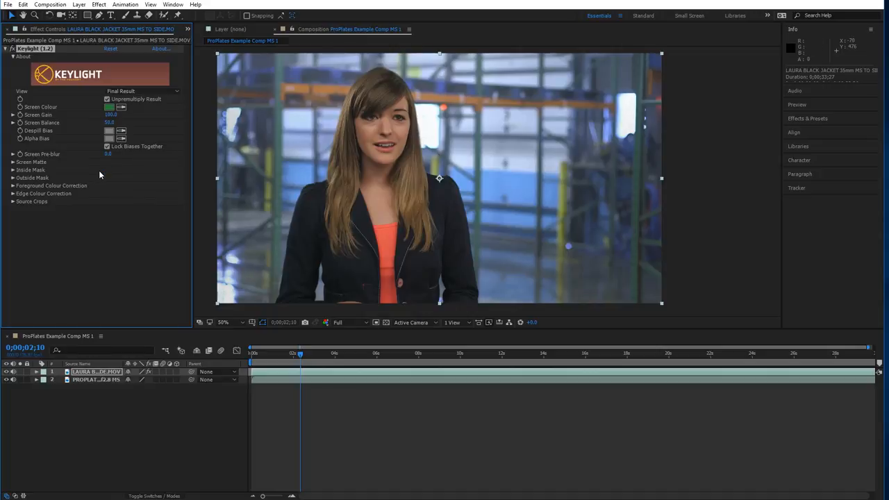
{"action": "mouse_move", "coordinate": [95, 160]}
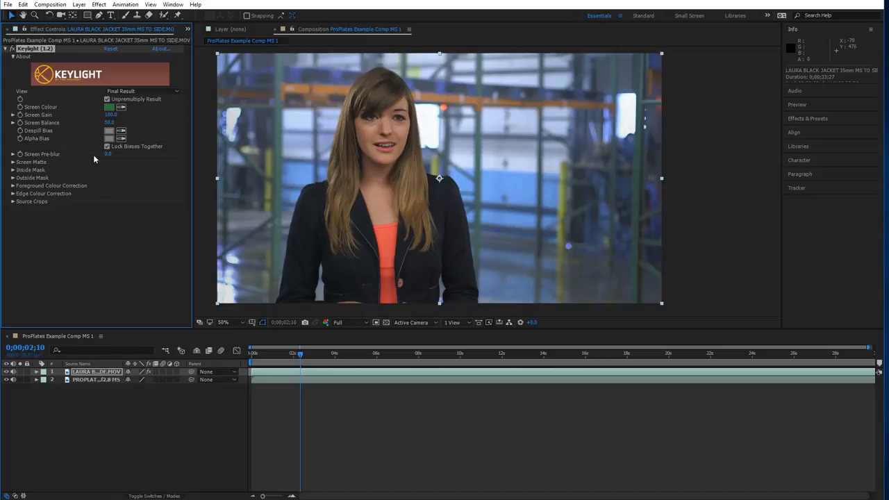
{"action": "left_click", "coordinate": [142, 91]}
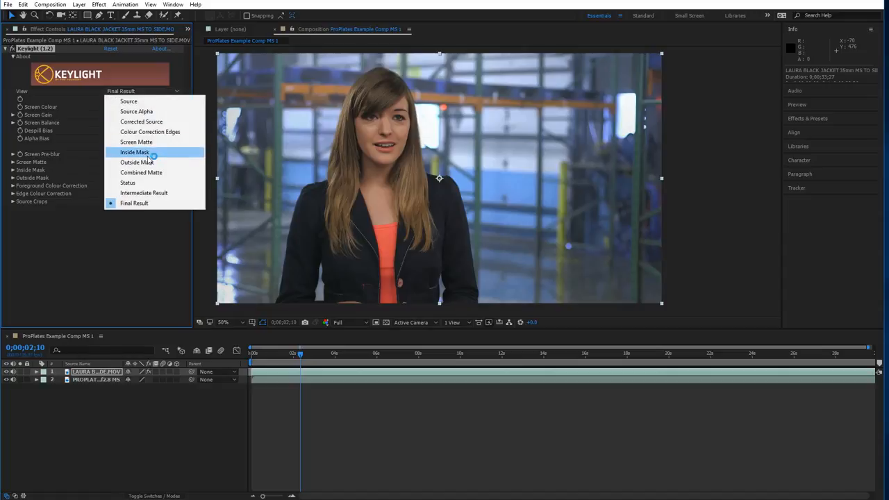
{"action": "mouse_move", "coordinate": [153, 182]}
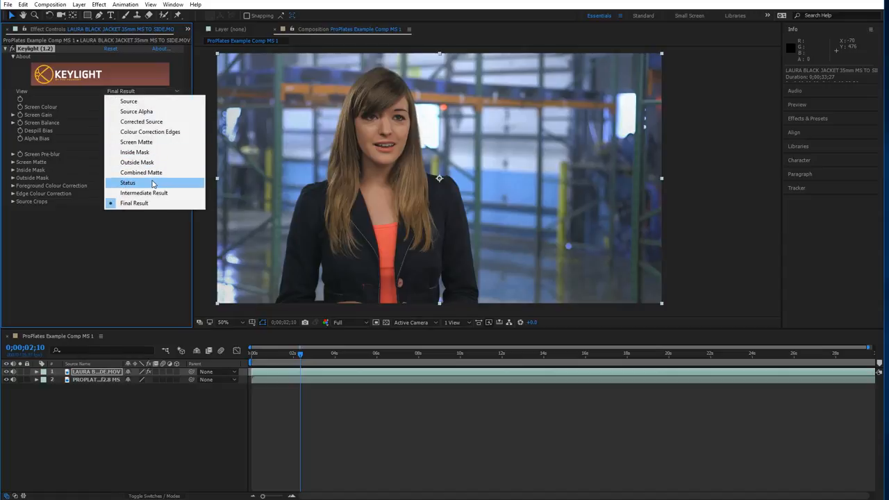
{"action": "left_click", "coordinate": [128, 182]}
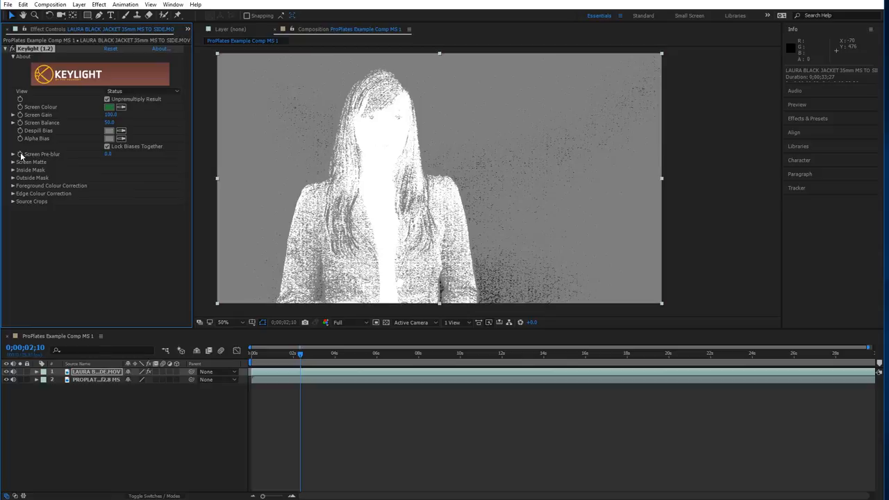
{"action": "left_click", "coordinate": [12, 162]}
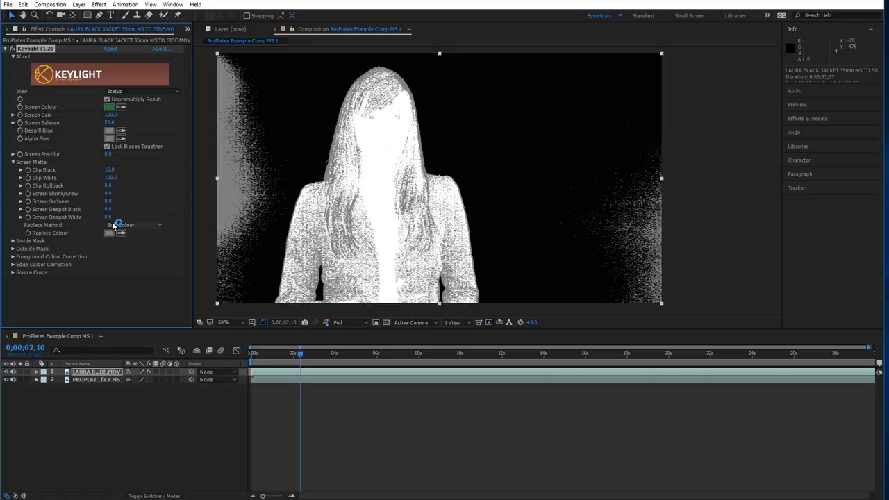
{"action": "left_click", "coordinate": [132, 225]}
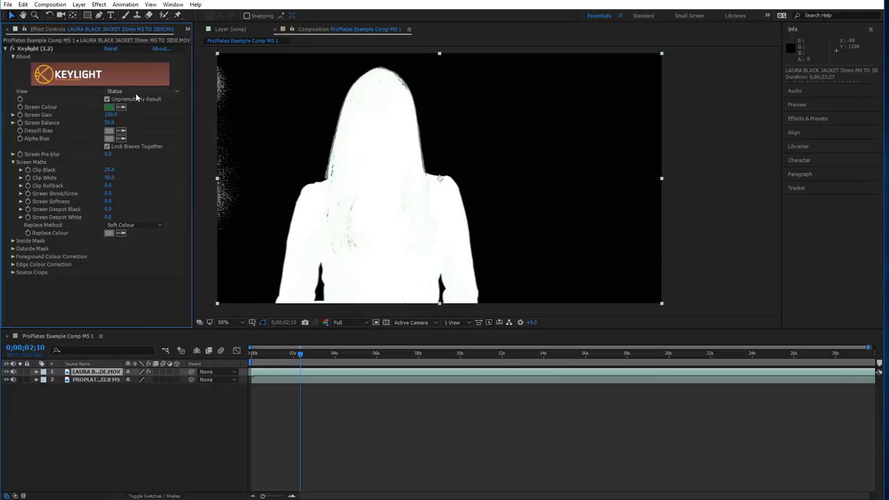
{"action": "left_click", "coordinate": [142, 92]}
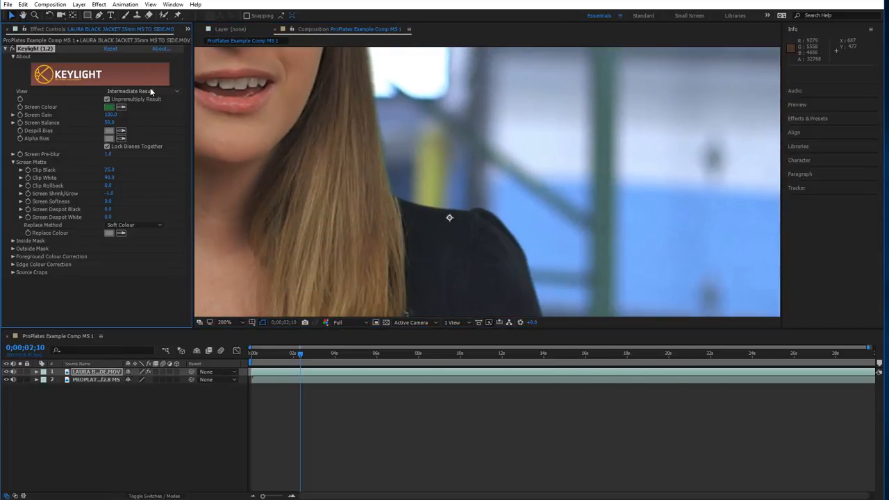
Show Keylight's Final Result with Replace Method set to Hard Colour, then scrub later.
{"action": "left_click", "coordinate": [142, 91]}
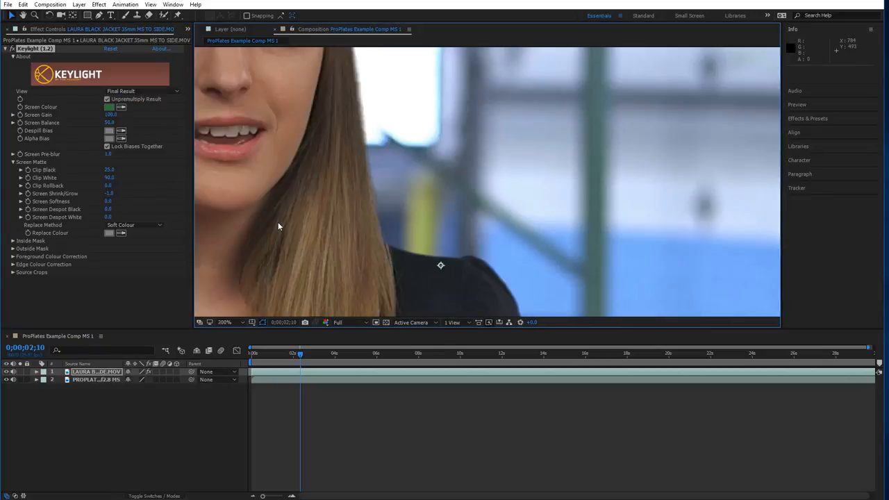
{"action": "left_click", "coordinate": [132, 224]}
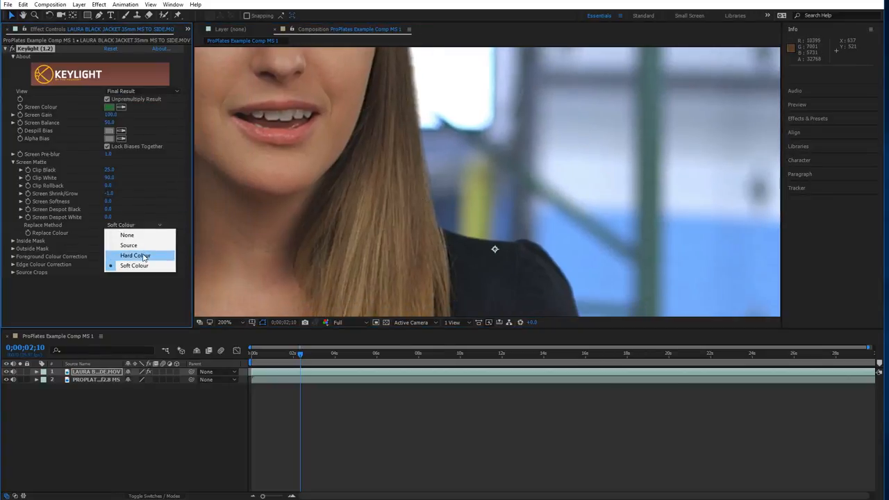
{"action": "left_click", "coordinate": [135, 255]}
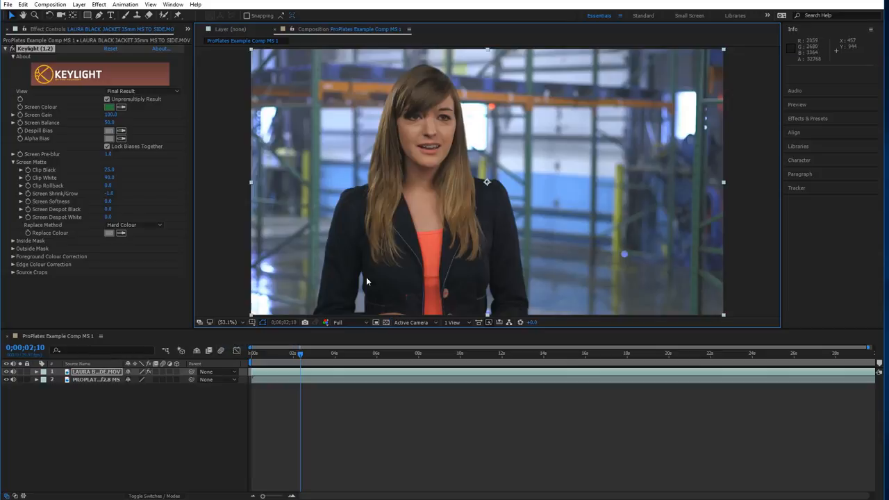
{"action": "left_click", "coordinate": [309, 353]}
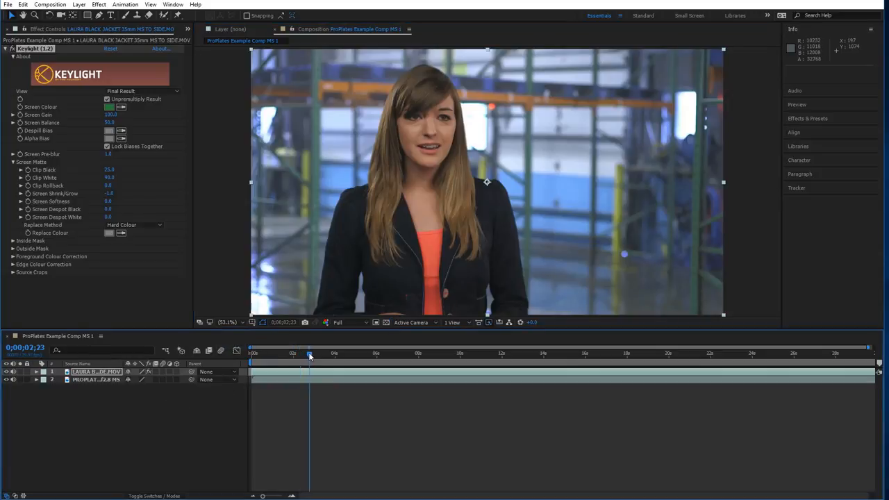
{"action": "left_click", "coordinate": [313, 356]}
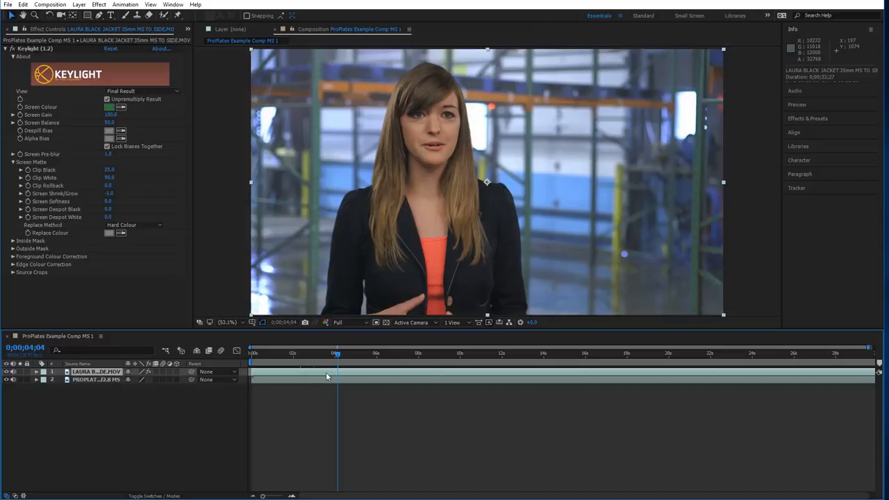
{"action": "mouse_move", "coordinate": [389, 299]}
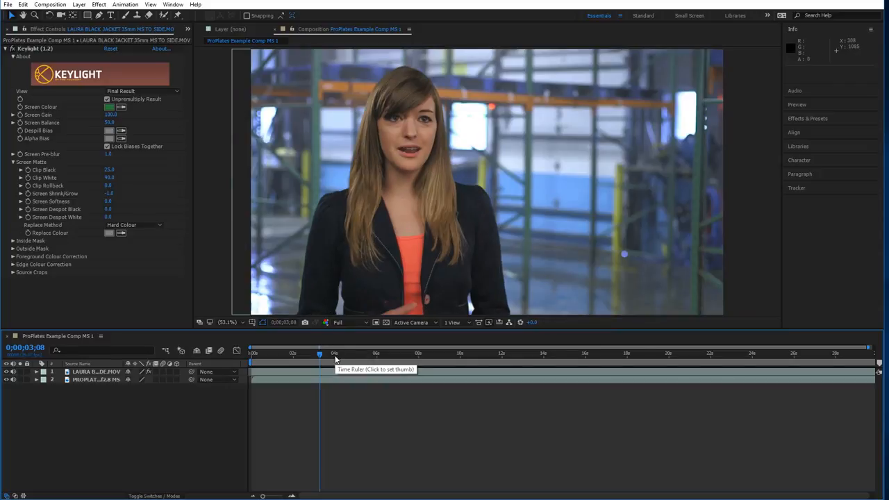
{"action": "left_click", "coordinate": [335, 353]}
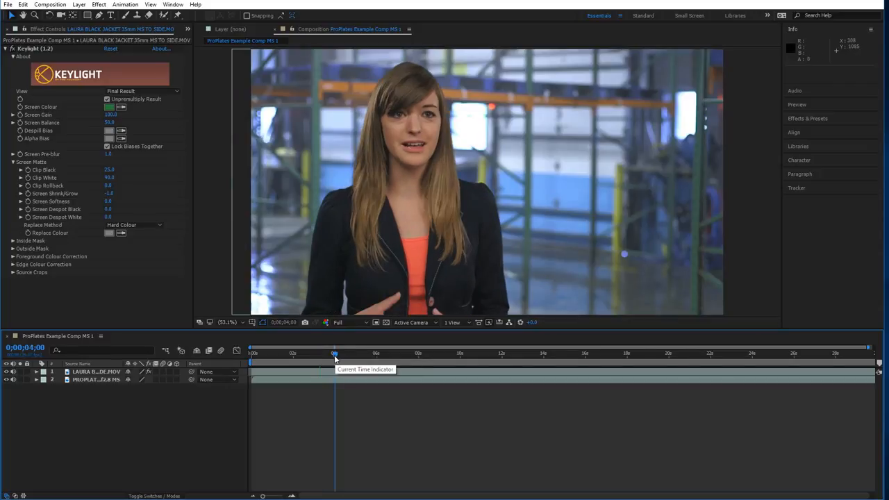
{"action": "mouse_move", "coordinate": [277, 356]}
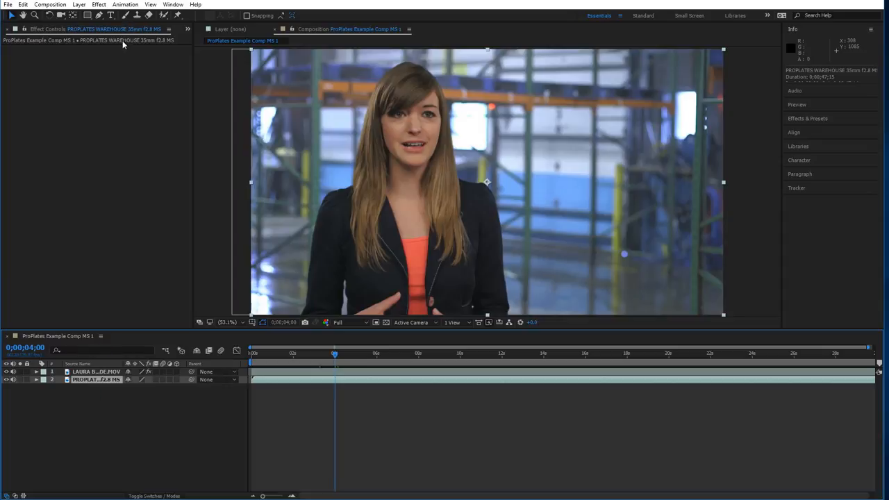
Apply Levels to the warehouse plate and nudge its input black slider to the right.
{"action": "left_click", "coordinate": [98, 5]}
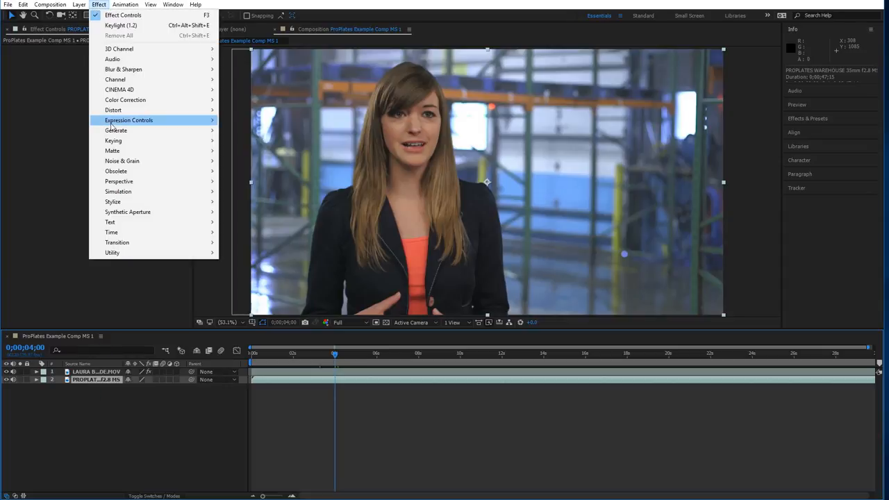
{"action": "mouse_move", "coordinate": [125, 99]}
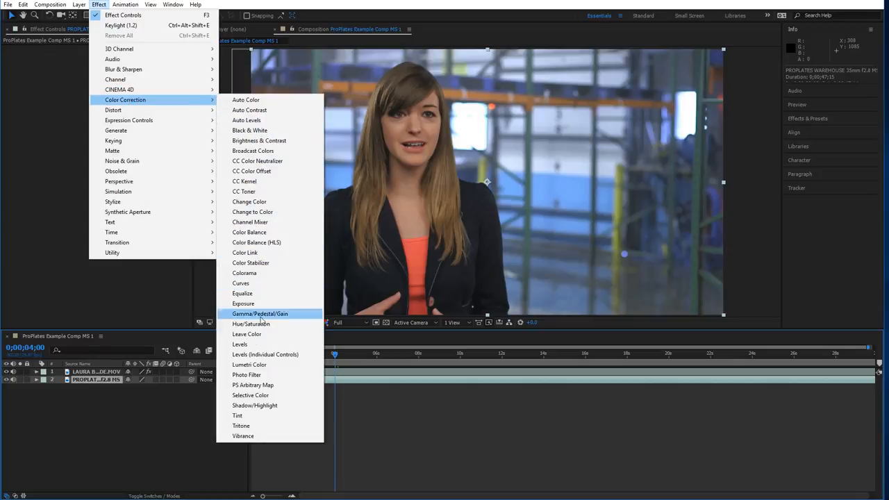
{"action": "left_click", "coordinate": [240, 343]}
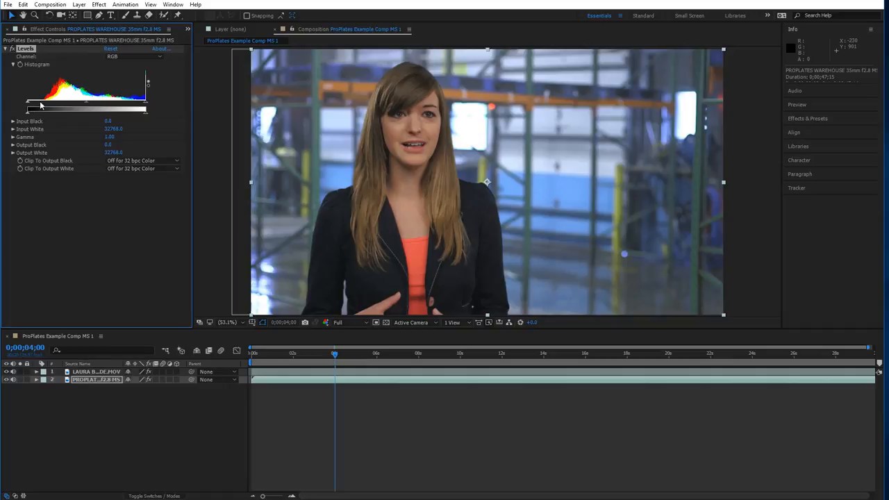
{"action": "left_click_drag", "start_coordinate": [27, 109], "coordinate": [33, 110]}
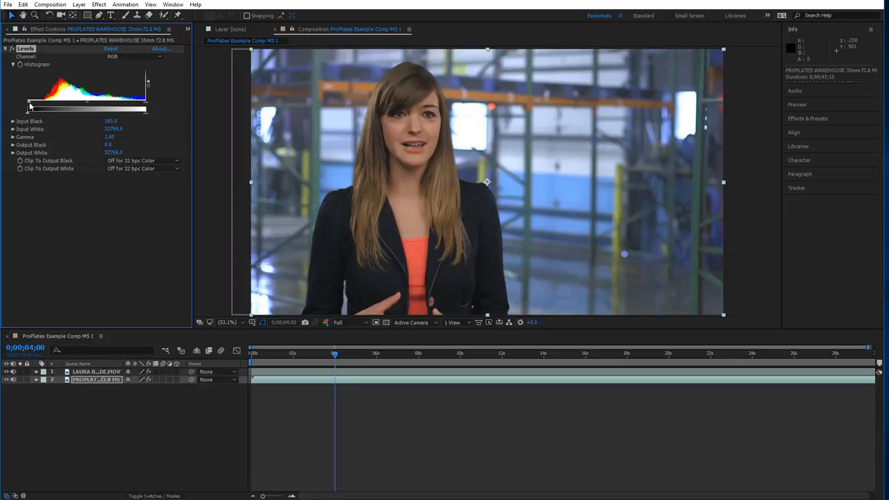
{"action": "left_click_drag", "start_coordinate": [29, 110], "coordinate": [42, 109]}
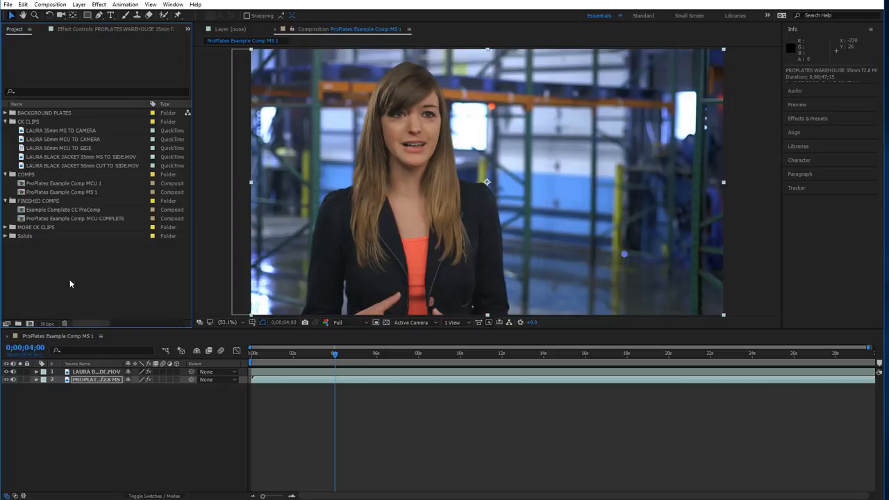
{"action": "mouse_move", "coordinate": [88, 279]}
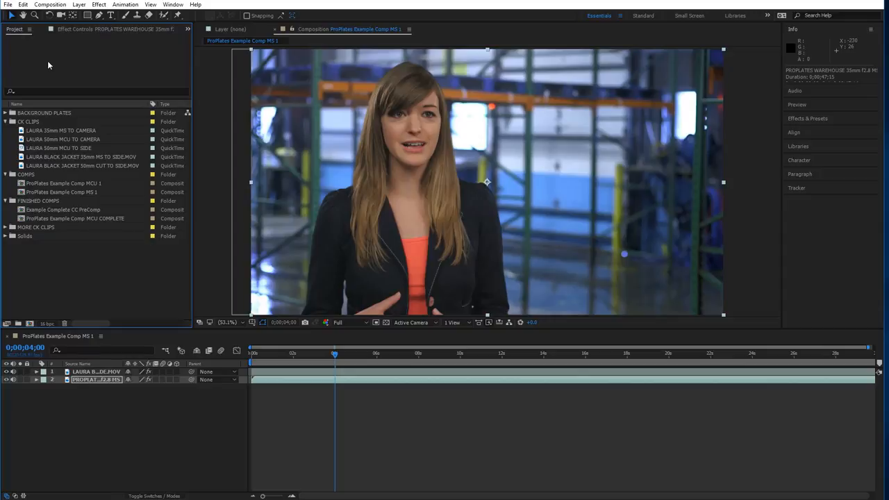
{"action": "left_click", "coordinate": [96, 372]}
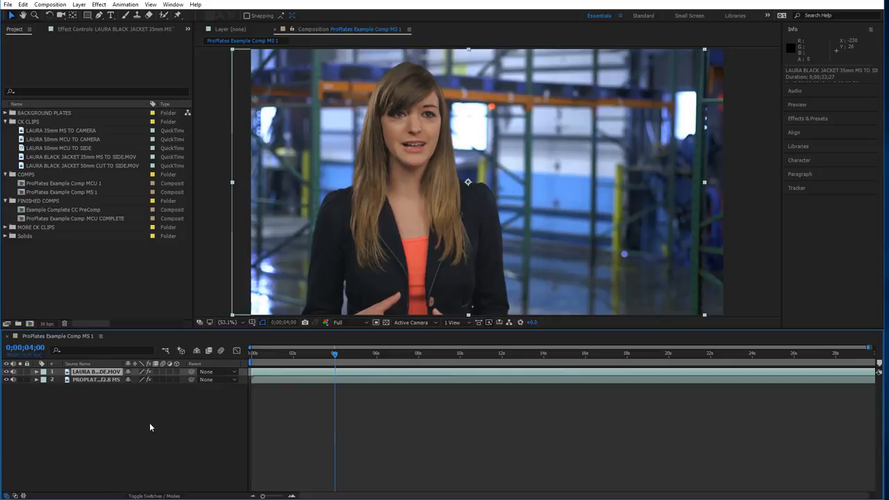
{"action": "right_click", "coordinate": [150, 427]}
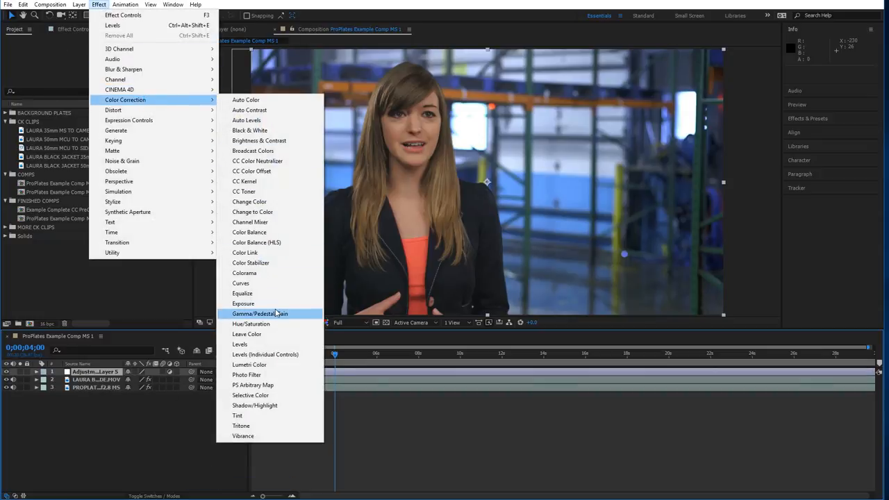
Add Curves and Exposure effects to the adjustment layer.
{"action": "left_click", "coordinate": [240, 283]}
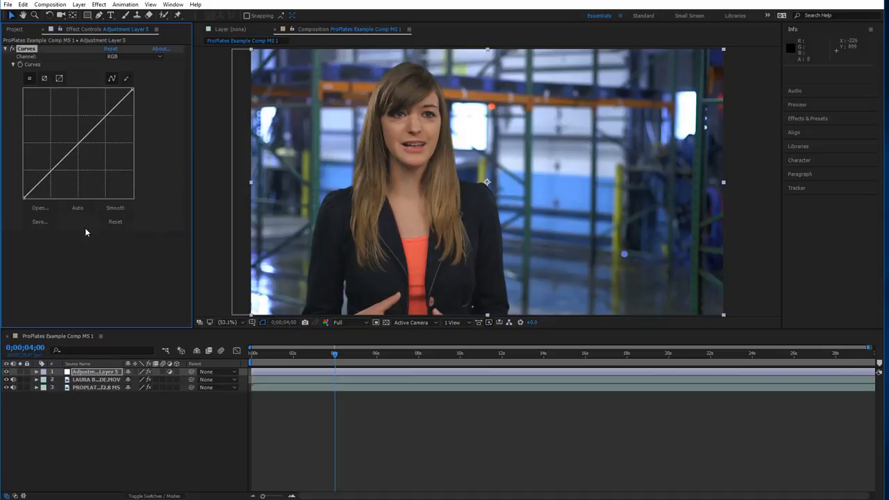
{"action": "left_click", "coordinate": [99, 5]}
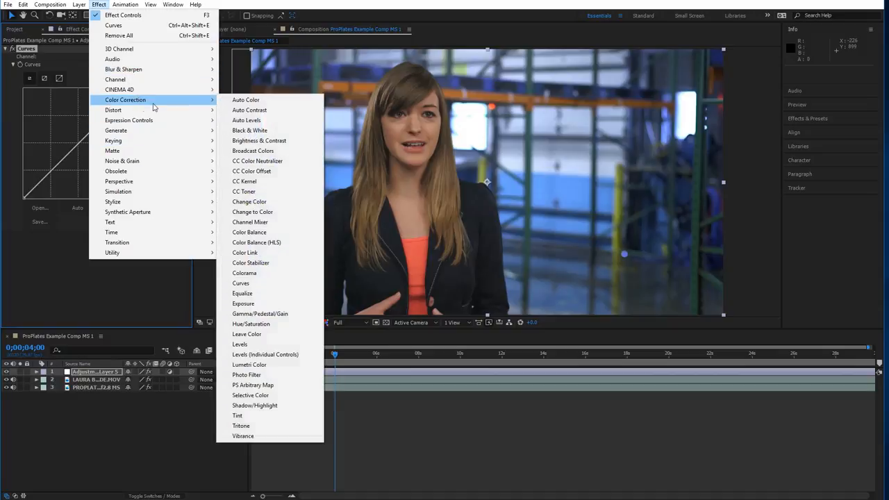
{"action": "left_click", "coordinate": [243, 303]}
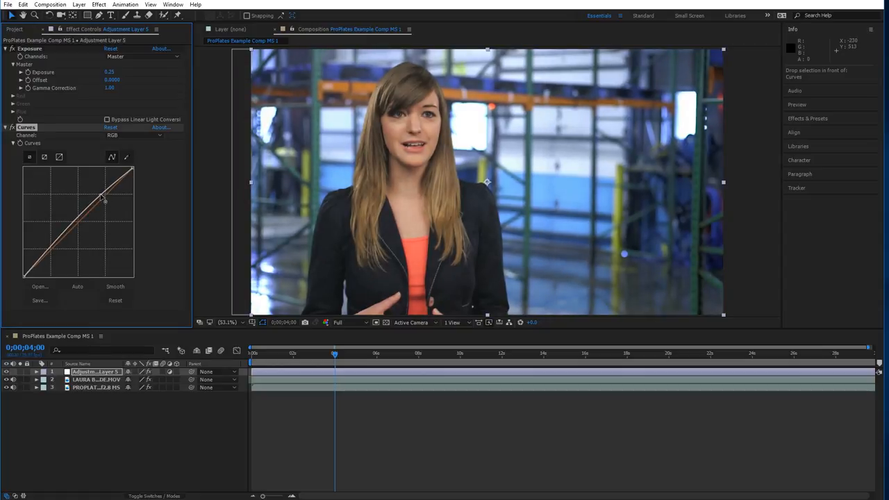
Shape a gentle S-bend in Curves and set Exposure to 0.35.
{"action": "left_click_drag", "start_coordinate": [101, 198], "coordinate": [45, 254]}
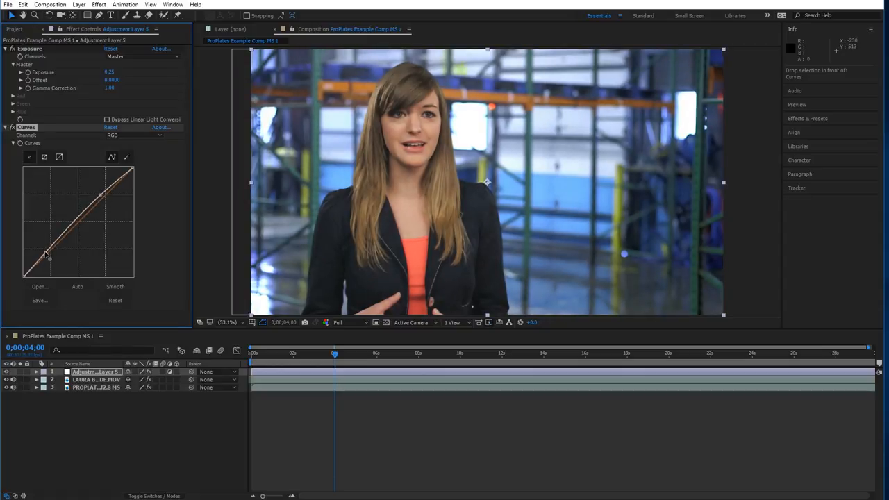
{"action": "left_click_drag", "start_coordinate": [50, 255], "coordinate": [52, 257]}
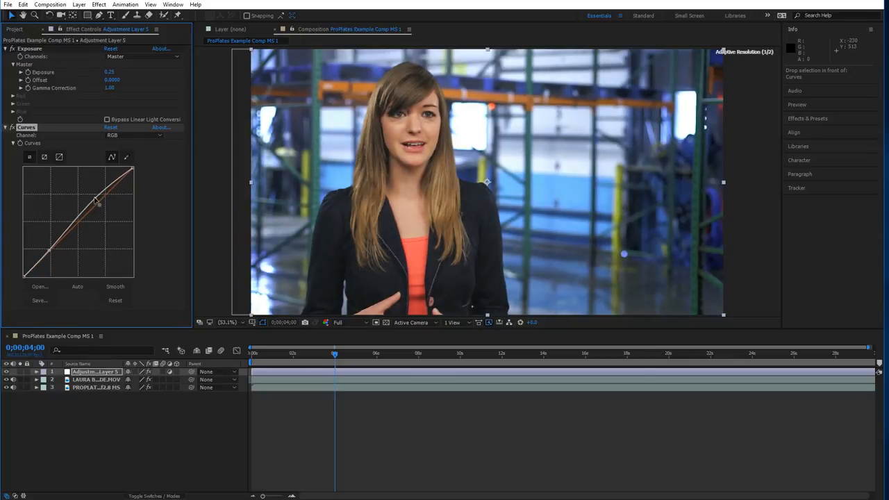
{"action": "left_click_drag", "start_coordinate": [97, 201], "coordinate": [97, 200]}
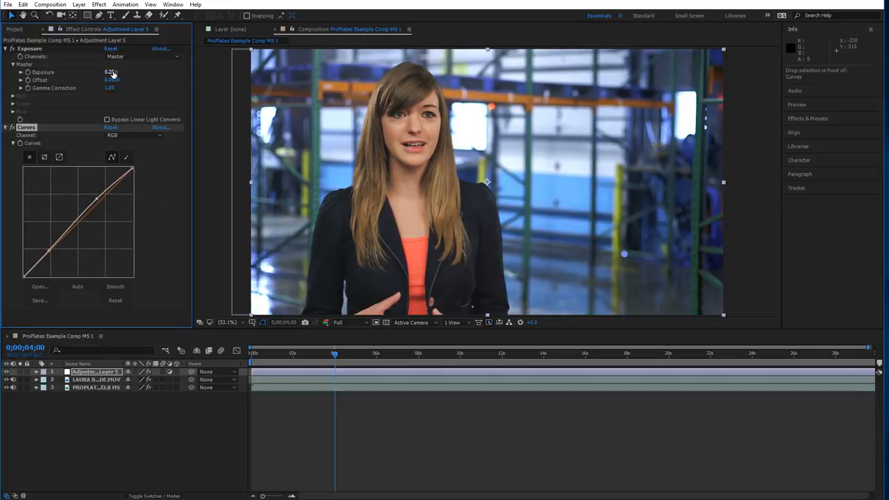
{"action": "left_click", "coordinate": [111, 72]}
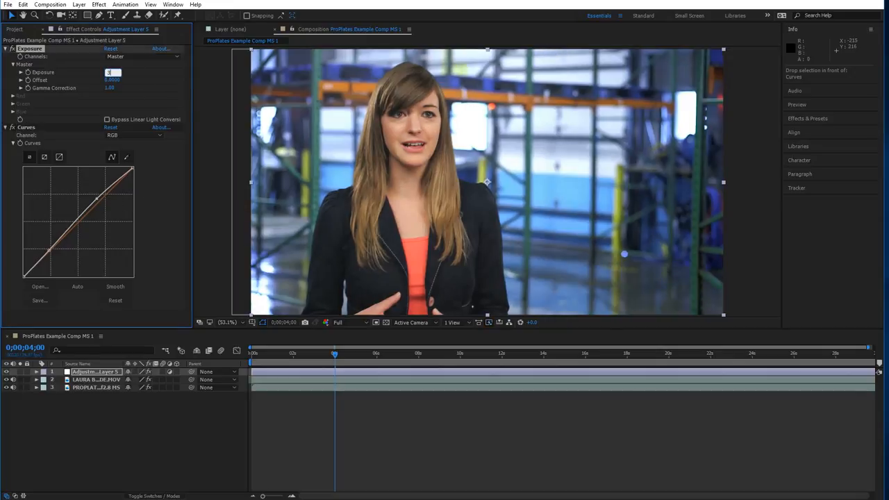
{"action": "type", "text": "0.35"}
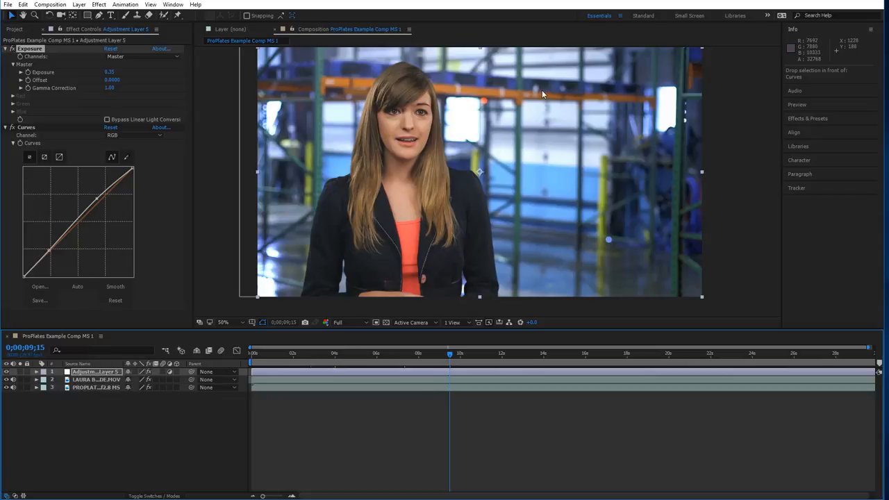
Pre-compose the adjustment layer and LAURA clip into a precomp named MS CC Precomp.
{"action": "left_click", "coordinate": [96, 380]}
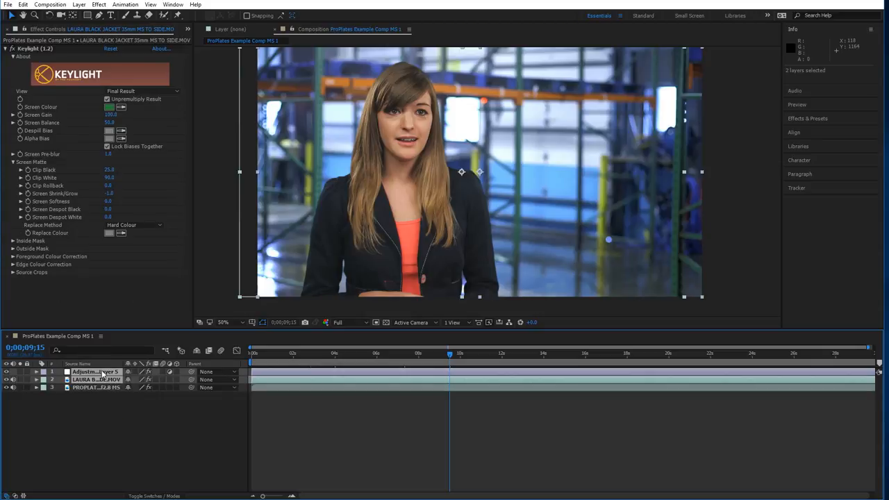
{"action": "left_click", "coordinate": [78, 4]}
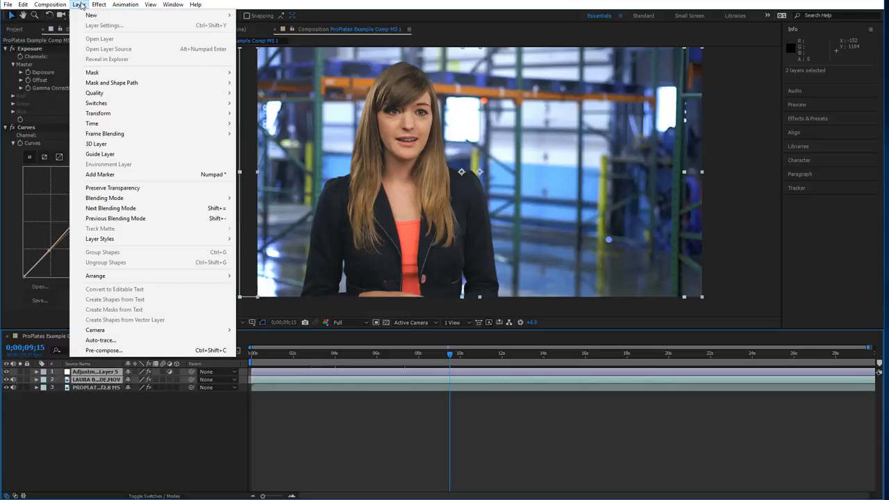
{"action": "left_click", "coordinate": [104, 350]}
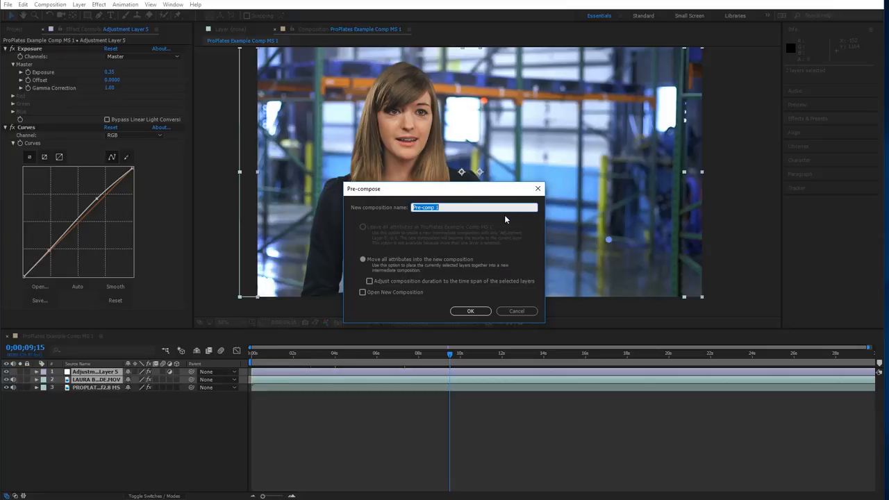
{"action": "type", "text": "MS CC P"}
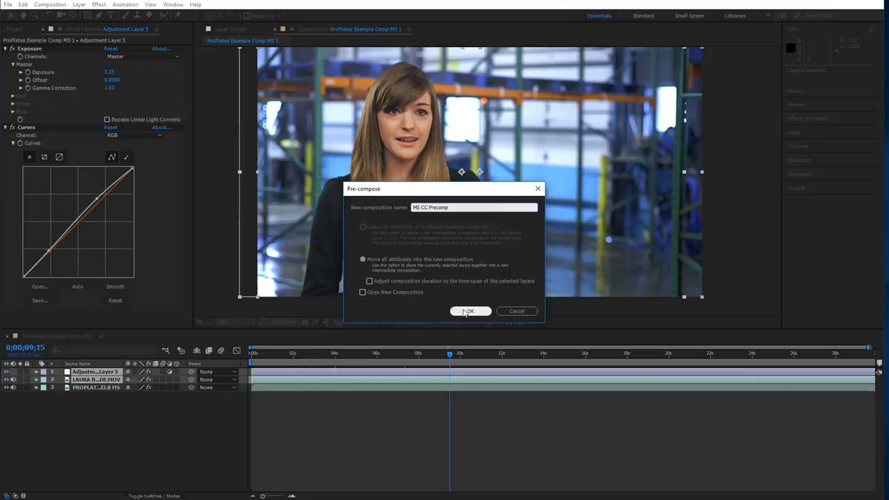
{"action": "left_click", "coordinate": [471, 310]}
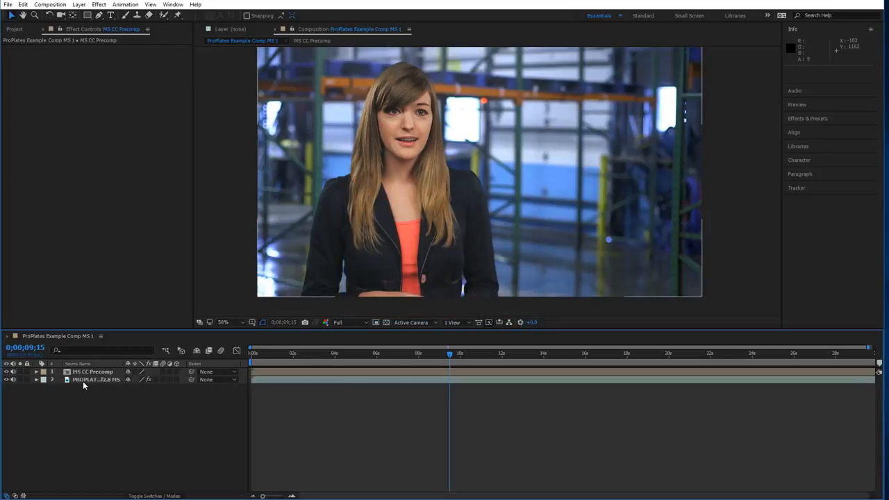
Open the MS CC Precomp and select its adjustment layer.
{"action": "left_click", "coordinate": [96, 379]}
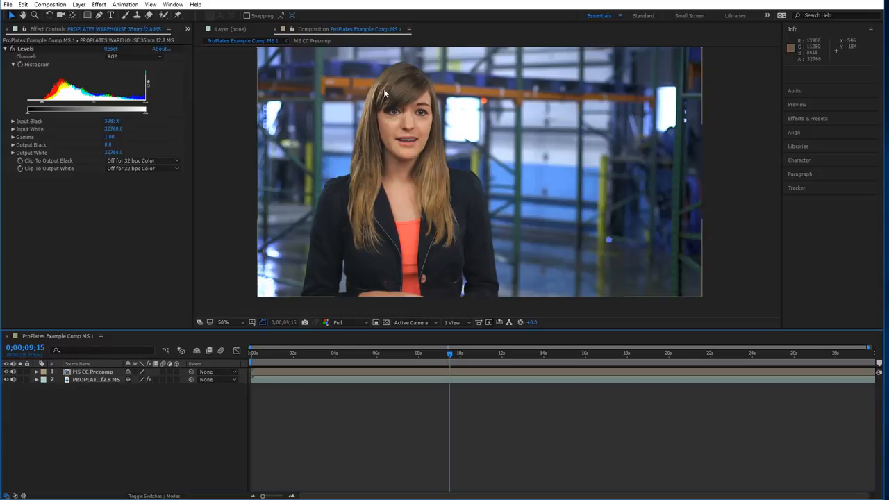
{"action": "mouse_move", "coordinate": [57, 417]}
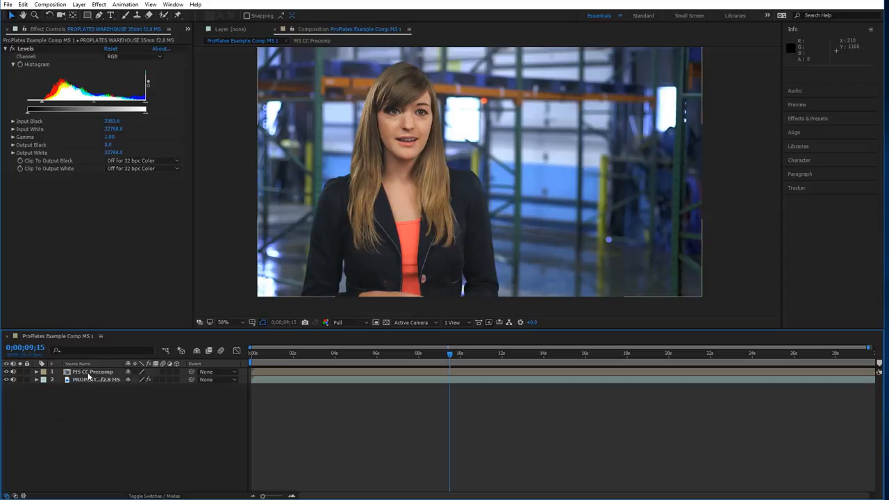
{"action": "left_click", "coordinate": [93, 372]}
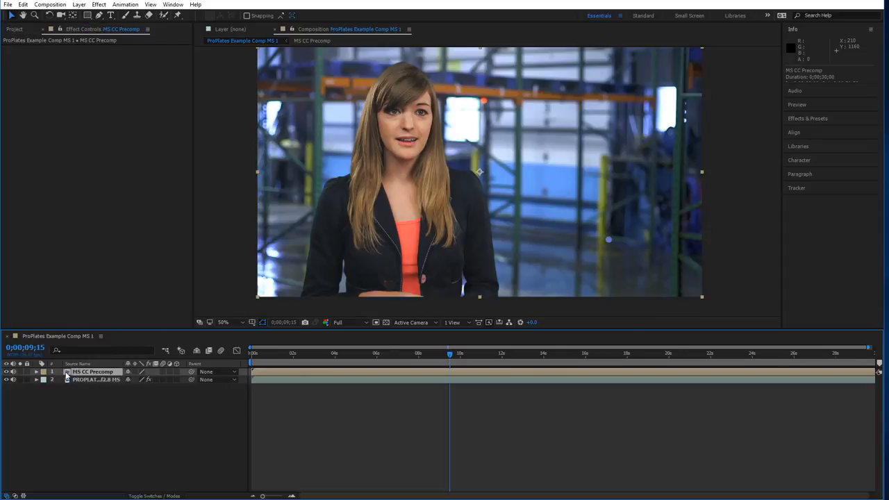
{"action": "double_click", "coordinate": [92, 372]}
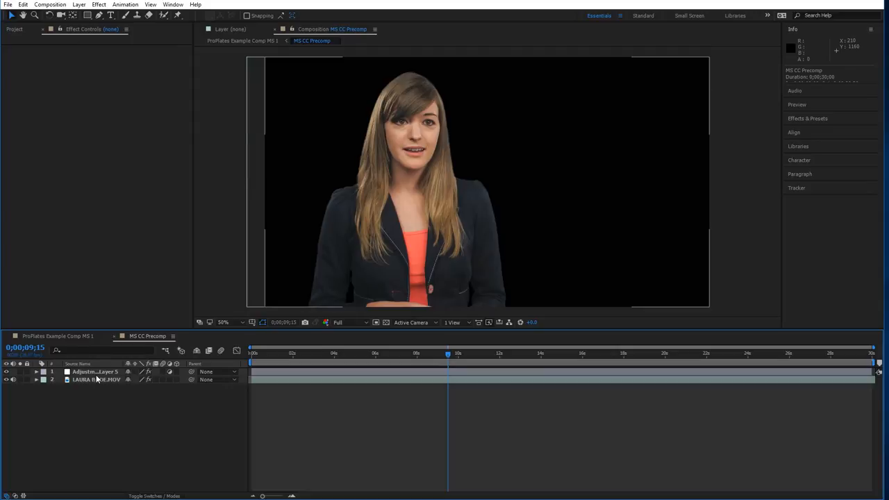
{"action": "left_click", "coordinate": [95, 372]}
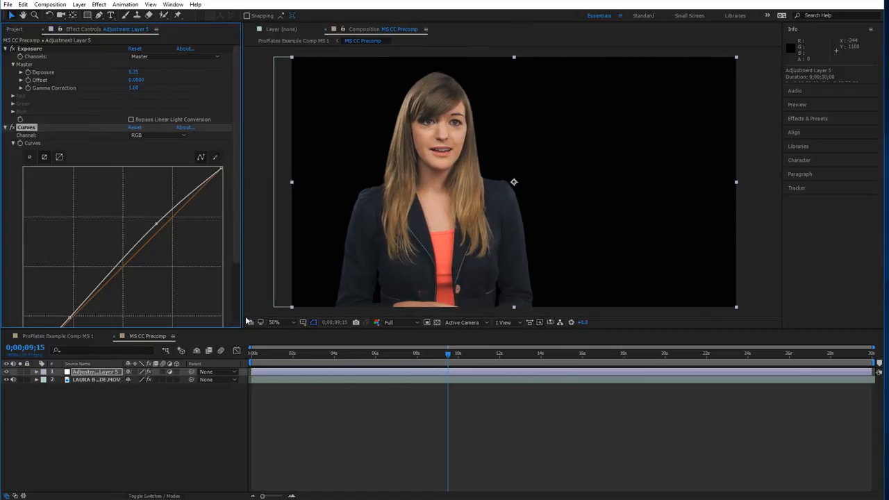
Inspect the Curves effect on the Blue channel, then return to RGB.
{"action": "left_click", "coordinate": [159, 63]}
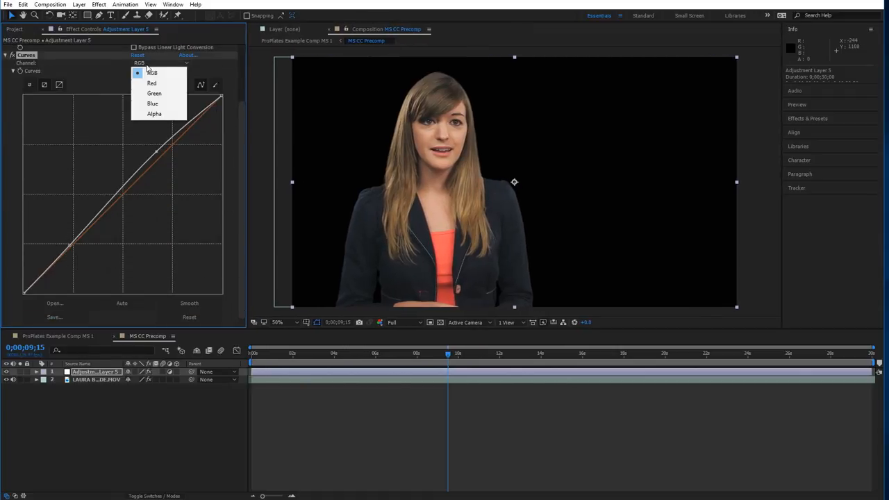
{"action": "left_click", "coordinate": [152, 104]}
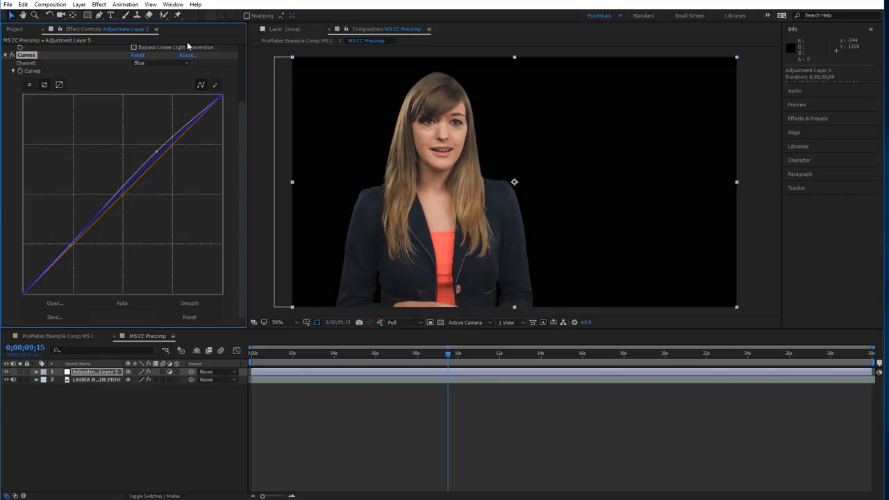
{"action": "left_click", "coordinate": [160, 64]}
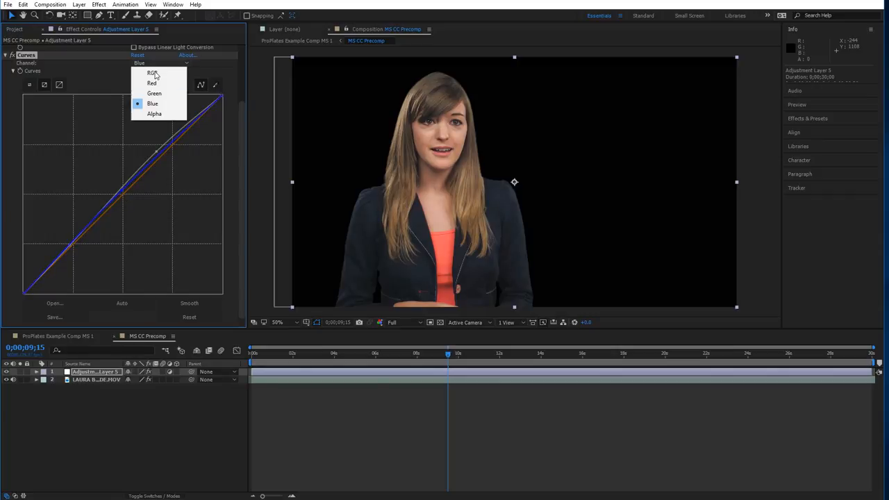
{"action": "left_click", "coordinate": [151, 83]}
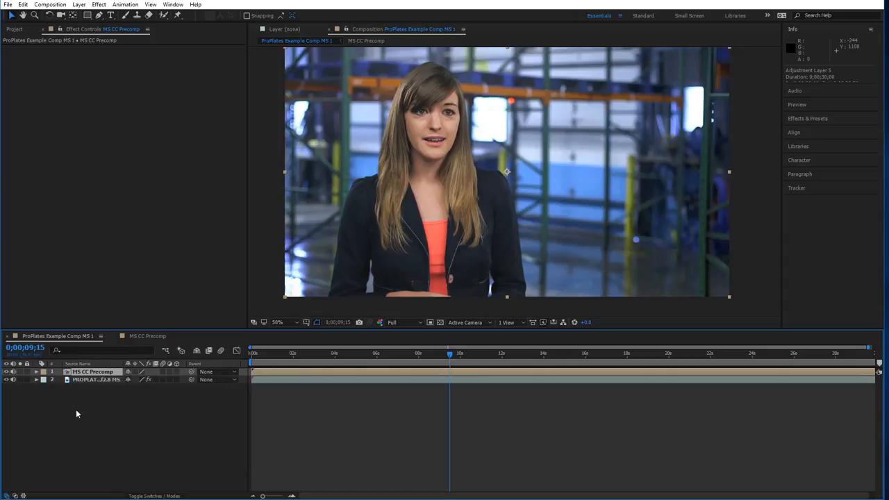
{"action": "mouse_move", "coordinate": [89, 429]}
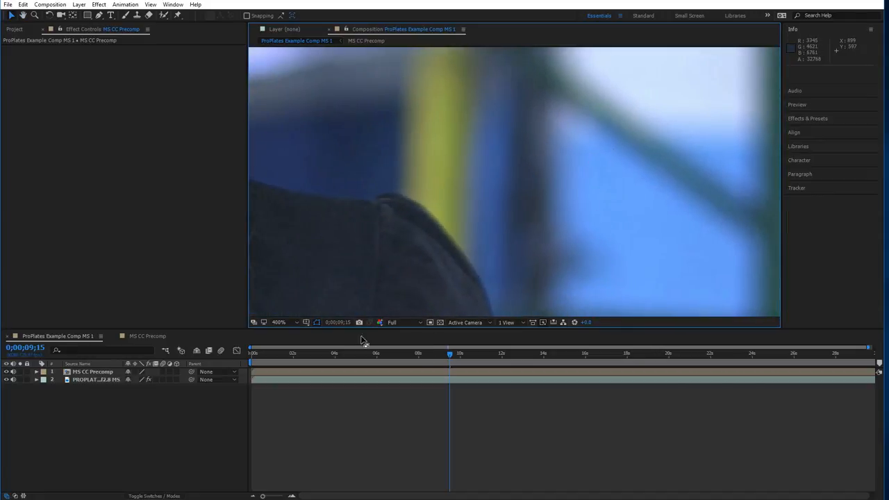
{"action": "left_click_drag", "start_coordinate": [450, 354], "coordinate": [375, 355]}
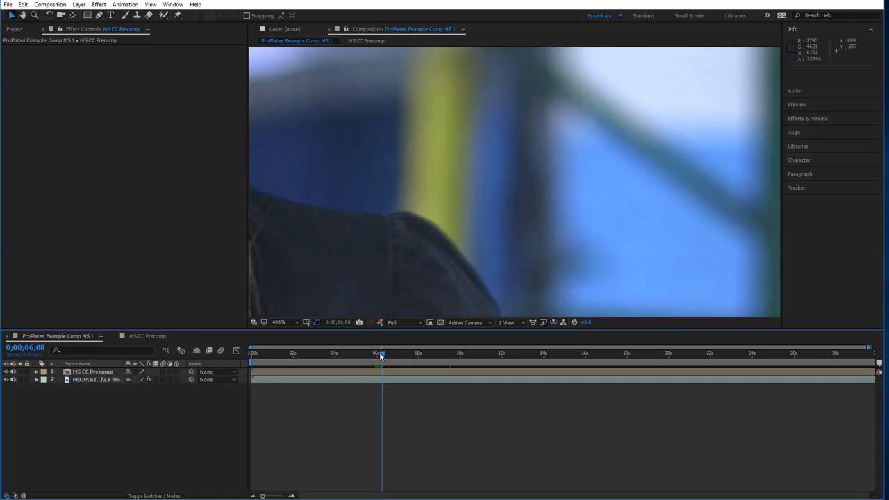
{"action": "left_click", "coordinate": [382, 362]}
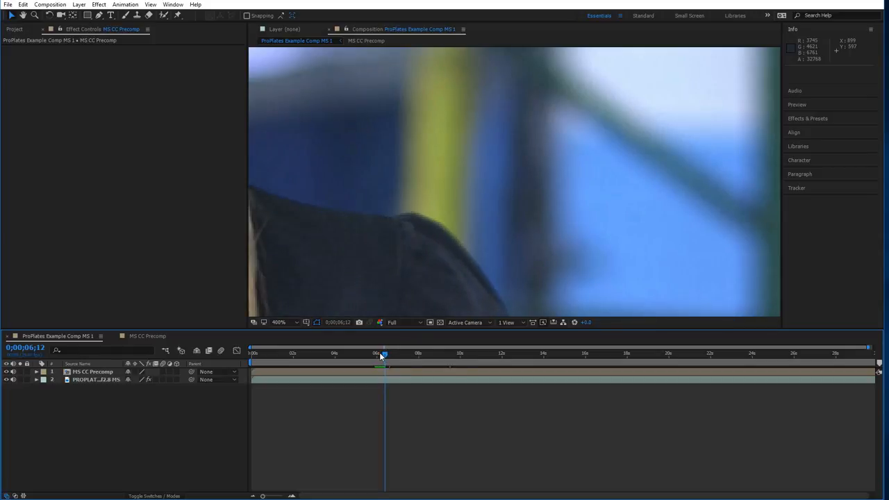
{"action": "left_click_drag", "start_coordinate": [383, 354], "coordinate": [353, 355]}
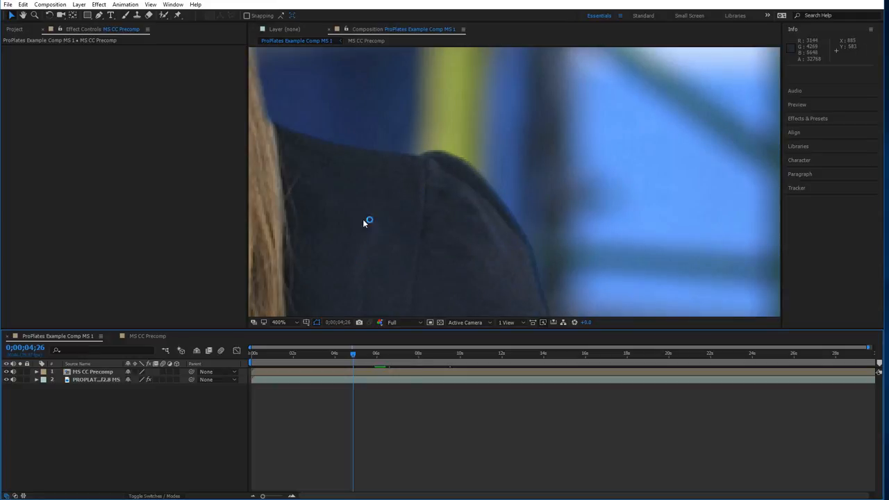
{"action": "mouse_move", "coordinate": [578, 109]}
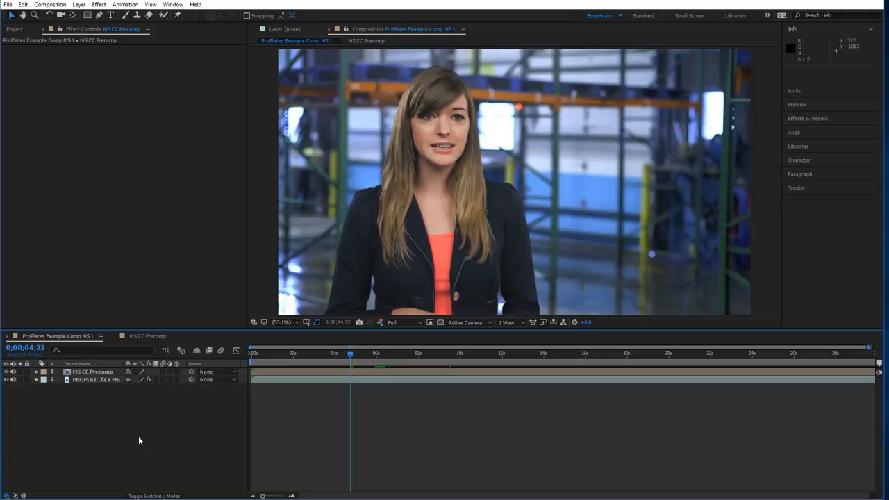
{"action": "mouse_move", "coordinate": [128, 435]}
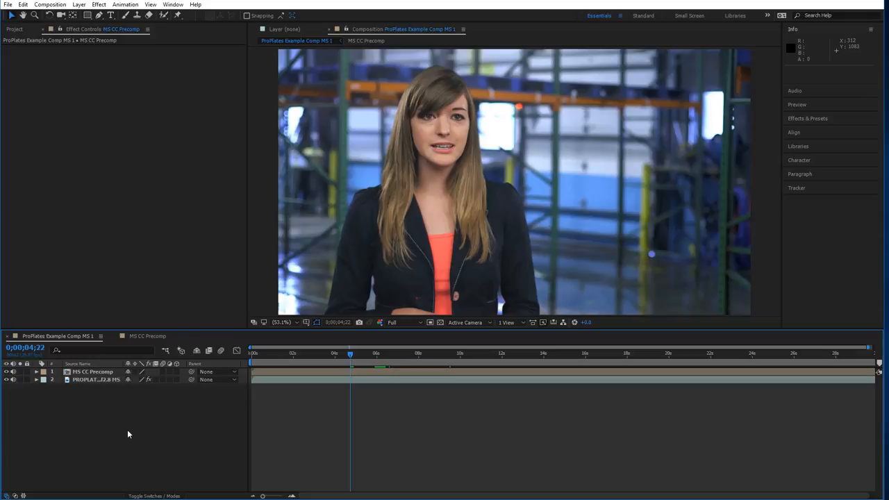
{"action": "mouse_move", "coordinate": [132, 362]}
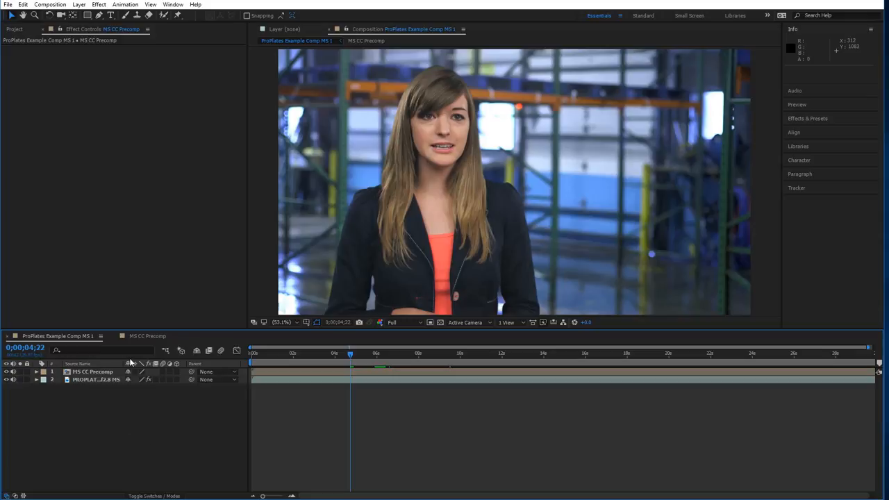
Review the warehouse plate's Levels, then open ProPlates Example Comp MCU 1 from the Project panel.
{"action": "left_click", "coordinate": [95, 380]}
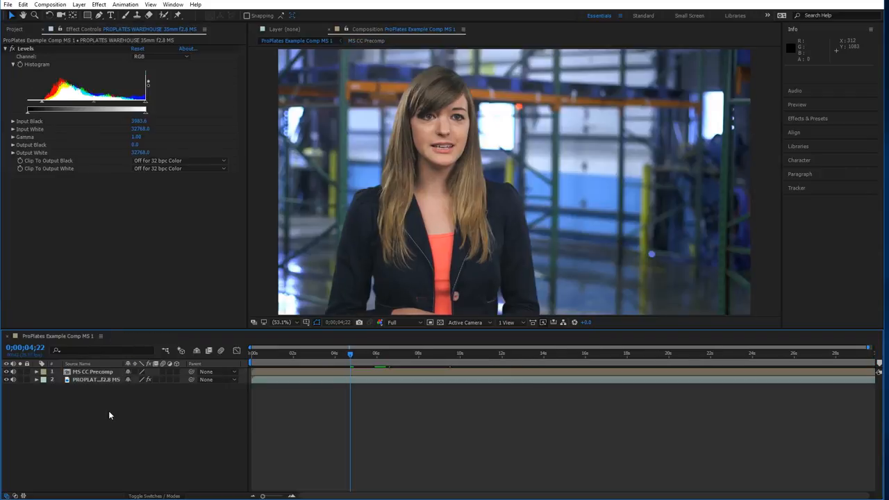
{"action": "left_click", "coordinate": [14, 29]}
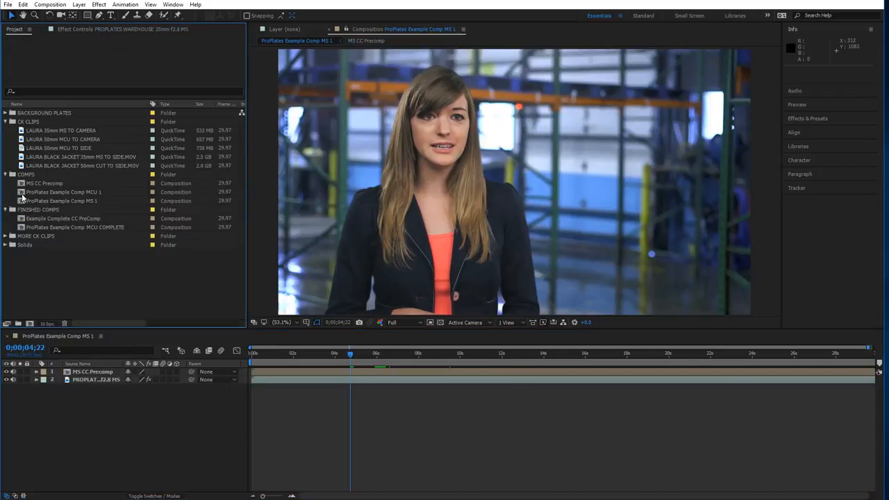
{"action": "double_click", "coordinate": [68, 191]}
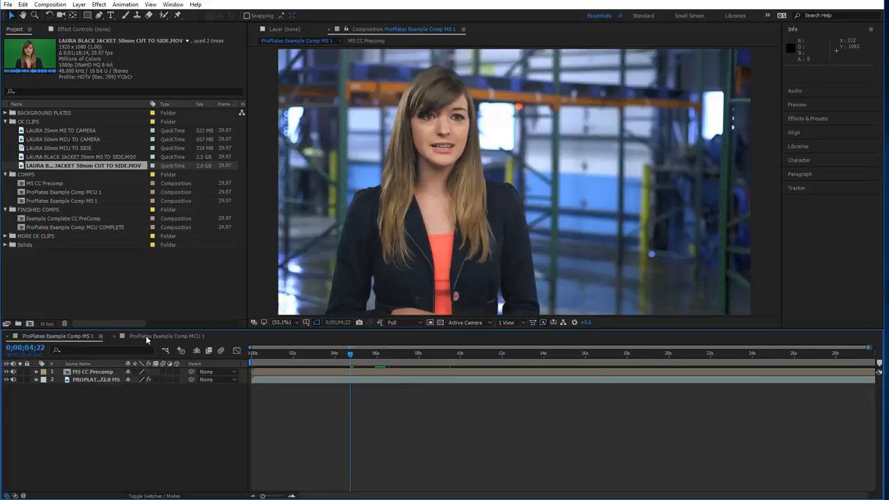
Place the 50mm f2.8 MCU warehouse plate under the green-screen clip in MCU 1.
{"action": "left_click", "coordinate": [167, 337]}
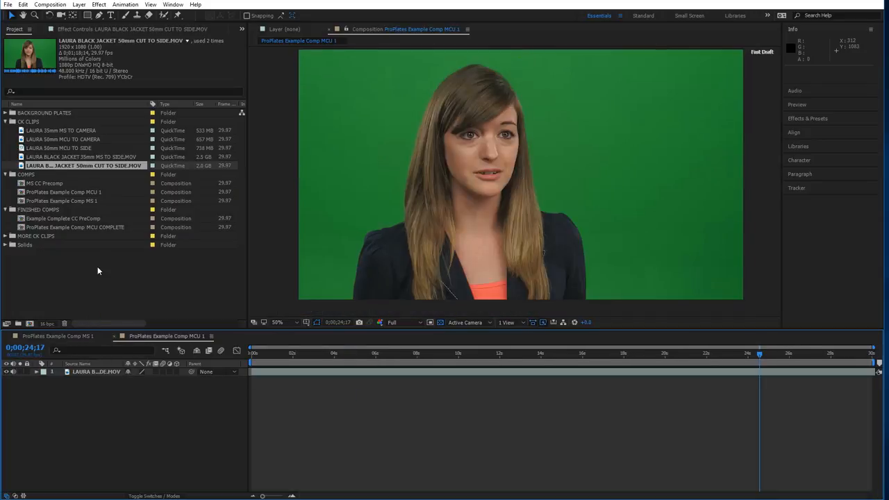
{"action": "left_click", "coordinate": [5, 113]}
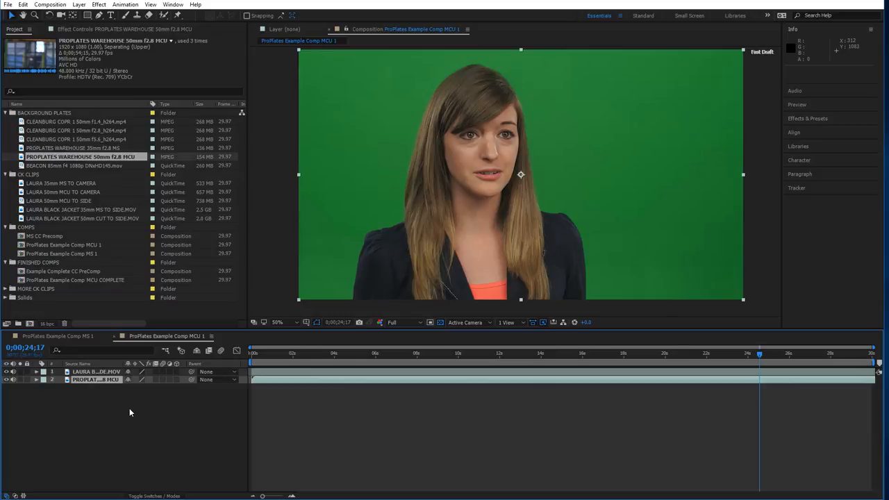
{"action": "left_click", "coordinate": [6, 112]}
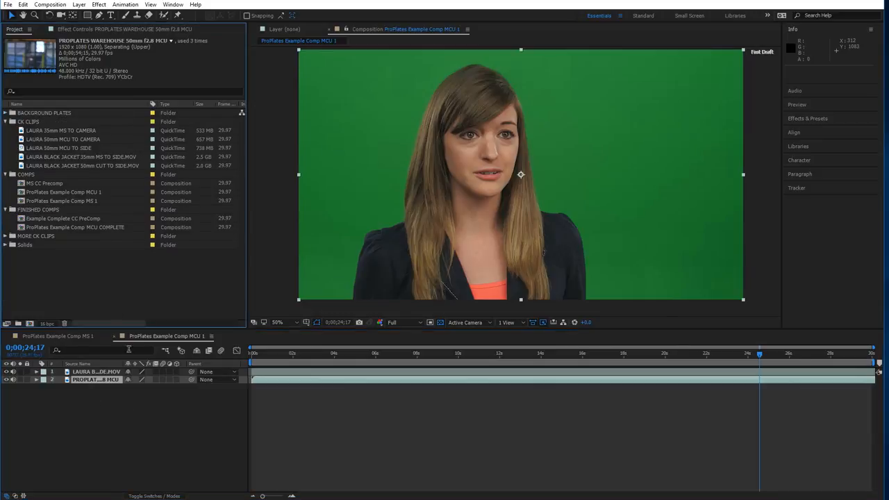
{"action": "left_click", "coordinate": [97, 371]}
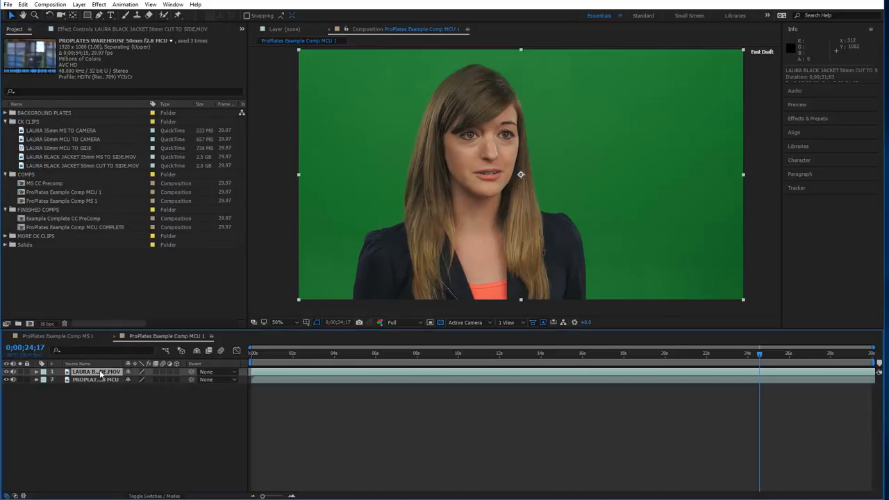
Apply Keylight to the MCU clip, adjust Screen Matte clip white, and use Hard Colour replacement.
{"action": "left_click", "coordinate": [98, 4]}
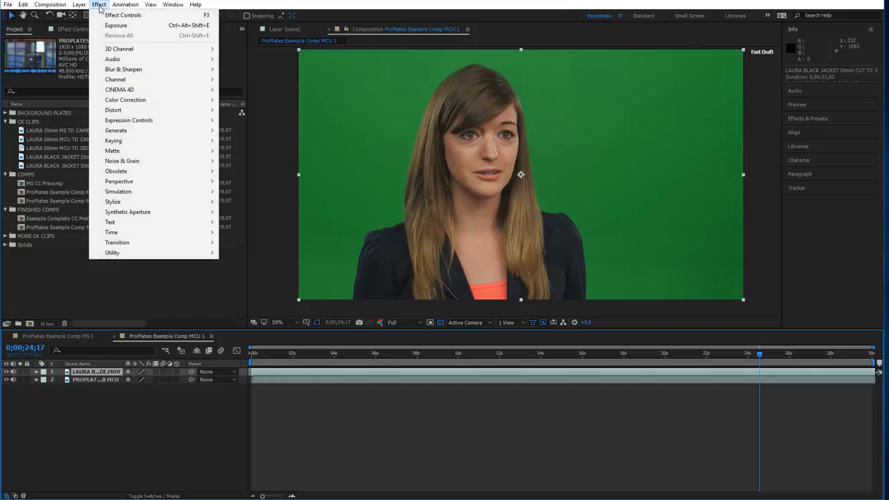
{"action": "mouse_move", "coordinate": [122, 161]}
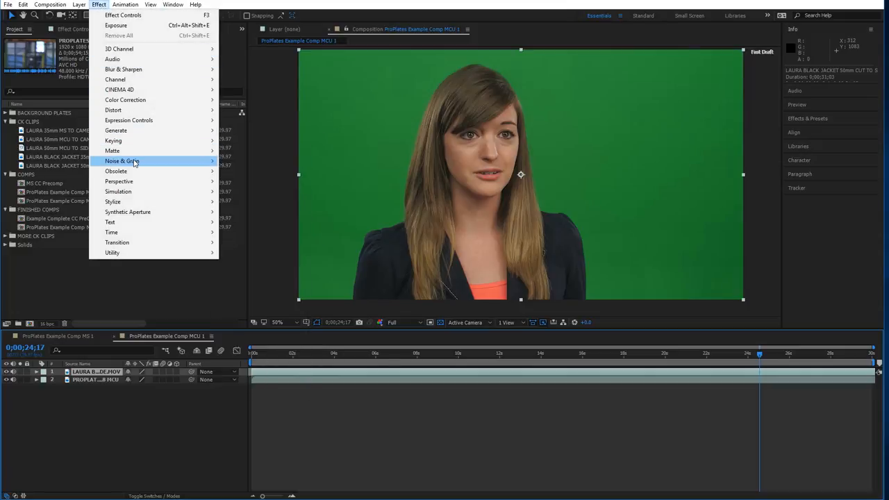
{"action": "mouse_move", "coordinate": [113, 140]}
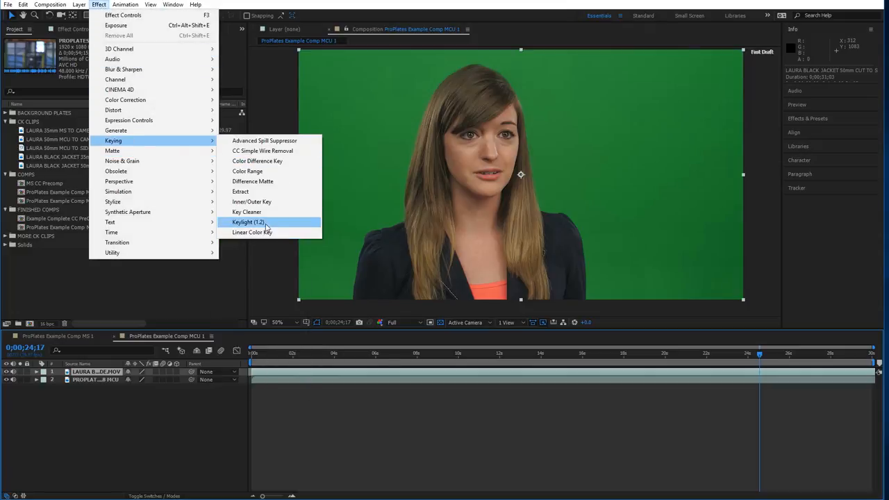
{"action": "left_click", "coordinate": [247, 222]}
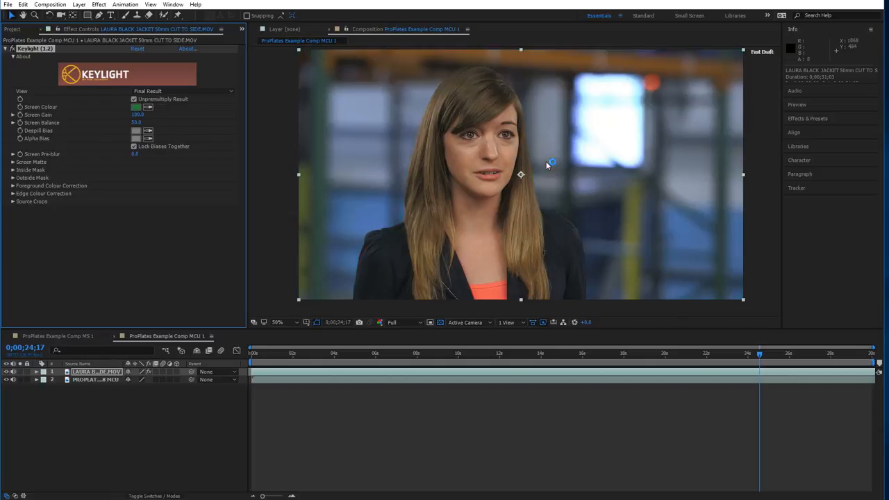
{"action": "left_click", "coordinate": [183, 91]}
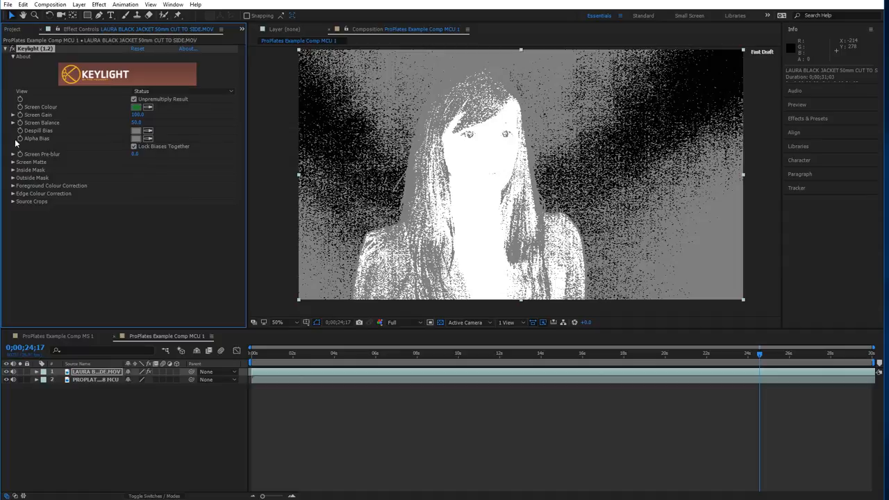
{"action": "left_click", "coordinate": [13, 162]}
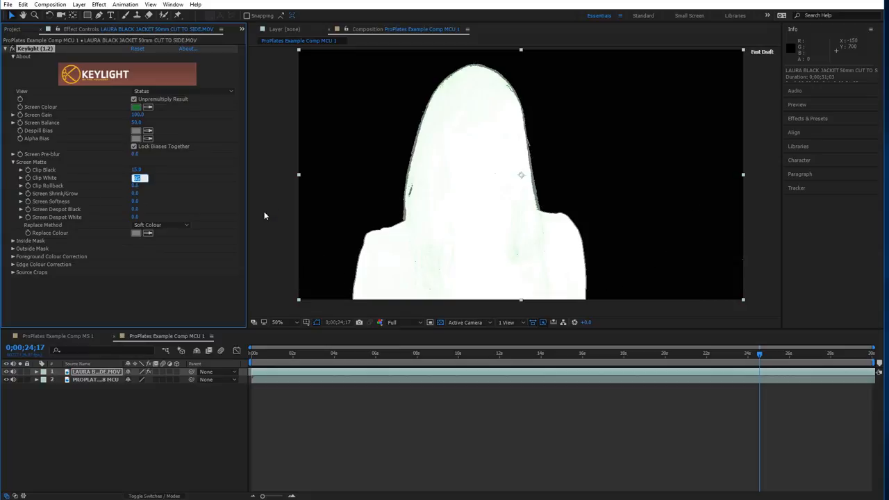
{"action": "left_click", "coordinate": [160, 224]}
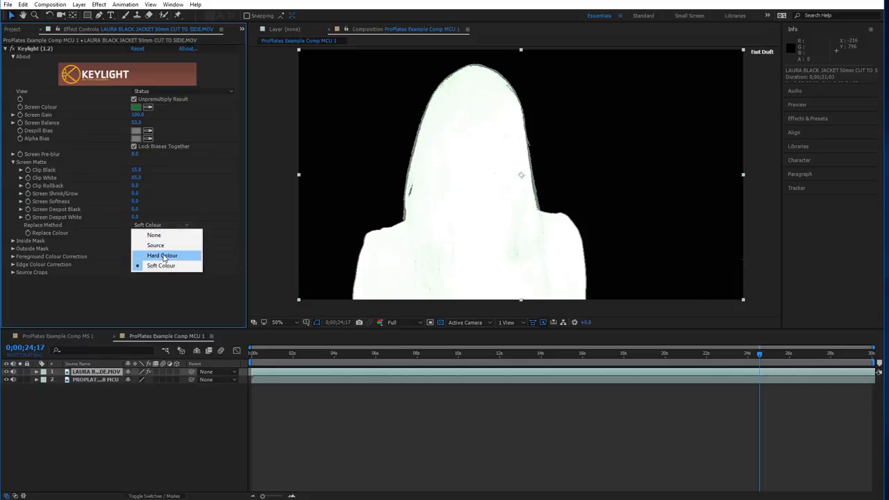
{"action": "left_click", "coordinate": [162, 256]}
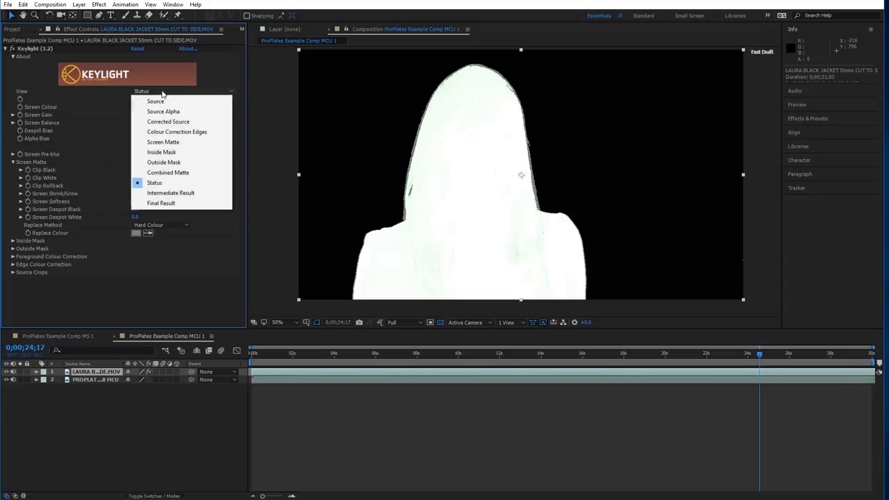
Check the hair edge in the intermediate result and shrink the screen matte.
{"action": "left_click", "coordinate": [170, 192]}
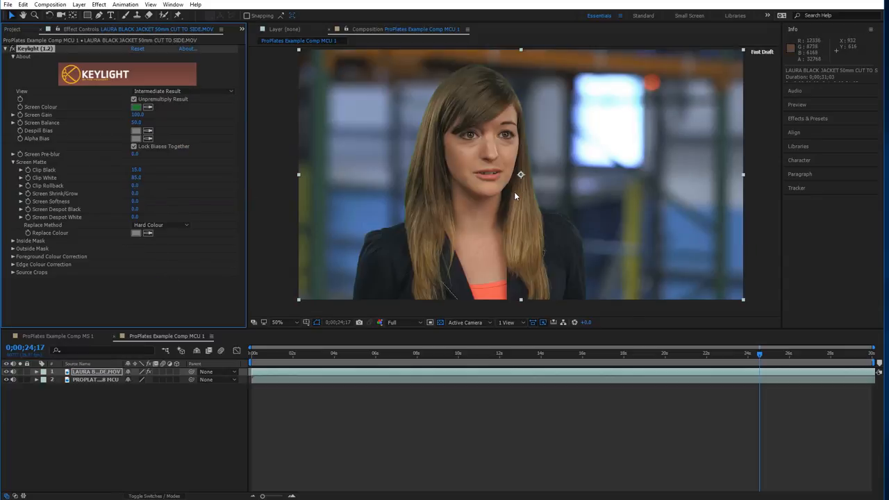
{"action": "left_click", "coordinate": [278, 321]}
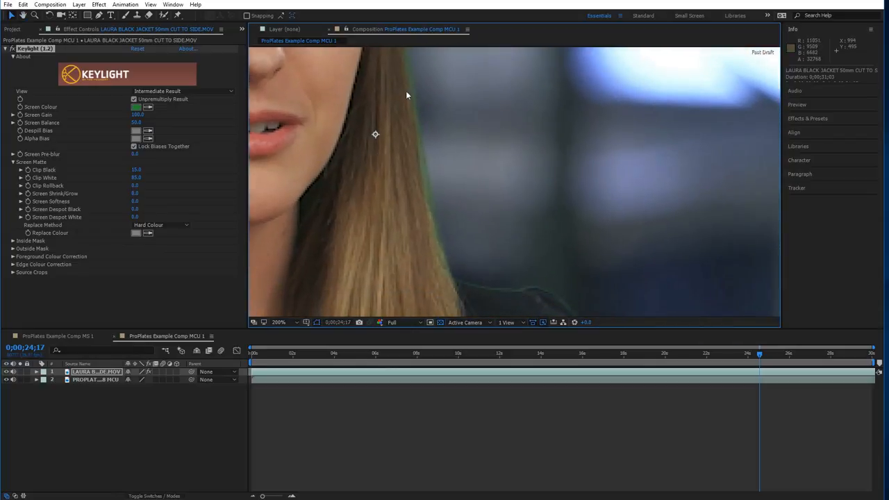
{"action": "mouse_move", "coordinate": [143, 191]}
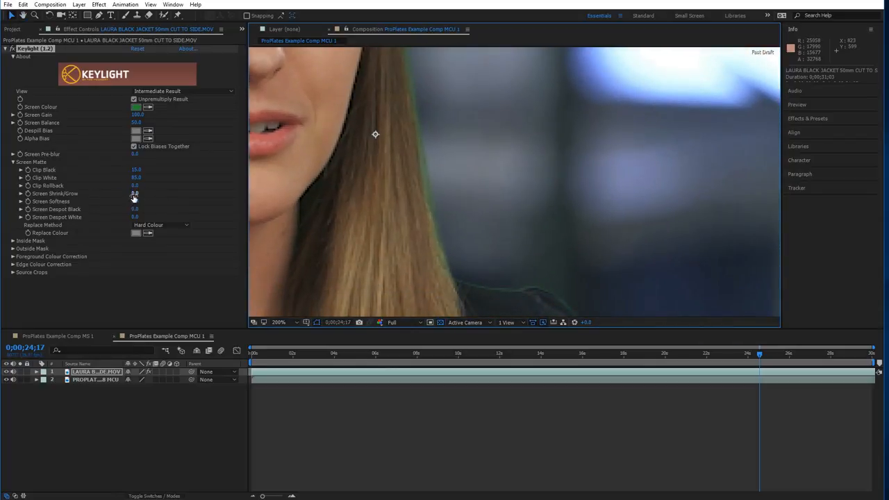
{"action": "left_click", "coordinate": [139, 193]}
{"action": "type", "text": "-1"}
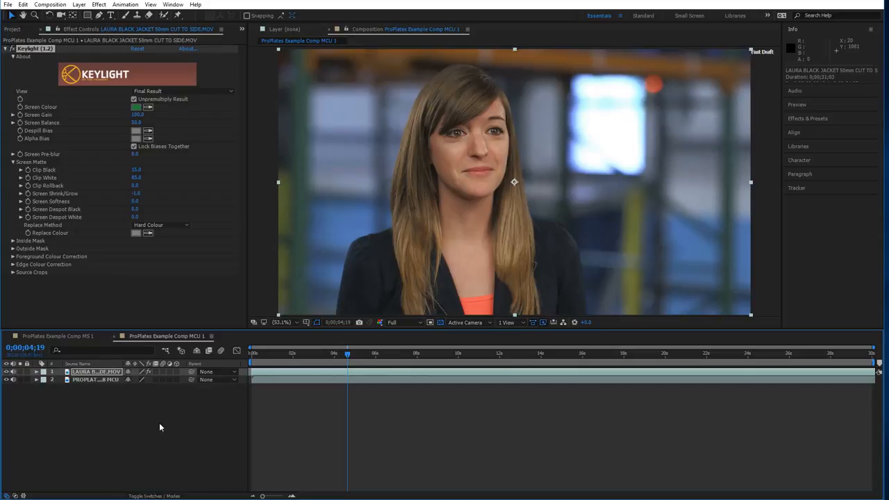
Compare with the medium-shot plate's Levels and set MCU Input Black to 2799.0.
{"action": "left_click", "coordinate": [96, 380]}
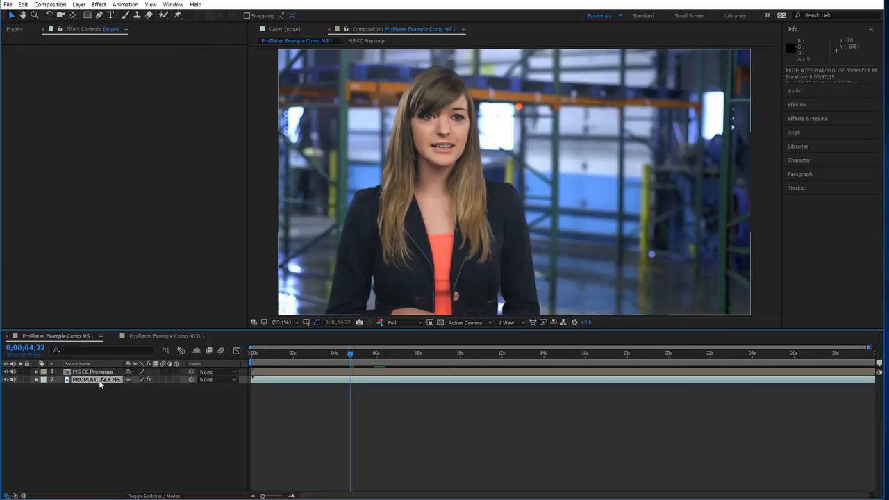
{"action": "left_click", "coordinate": [95, 380]}
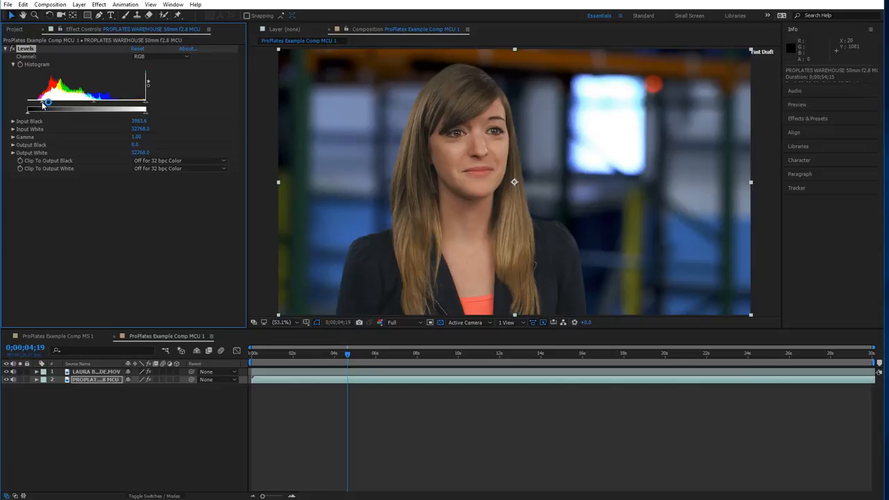
{"action": "left_click_drag", "start_coordinate": [46, 110], "coordinate": [38, 110]}
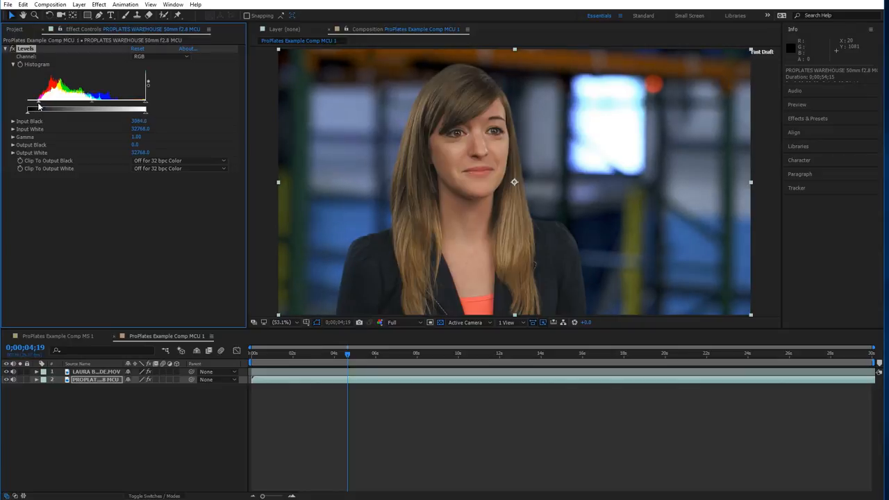
{"action": "left_click_drag", "start_coordinate": [38, 109], "coordinate": [31, 108]}
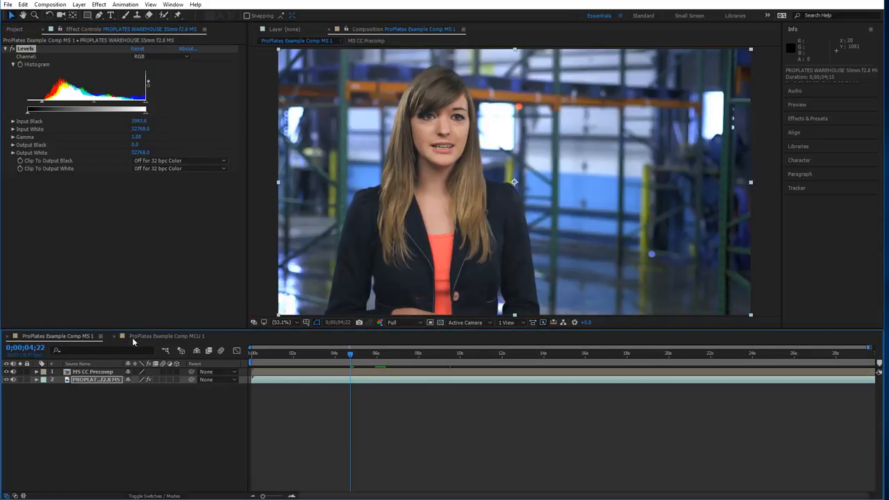
Set the MCU plate's Input White to 29169.0, comparing against MS 1.
{"action": "left_click", "coordinate": [167, 335]}
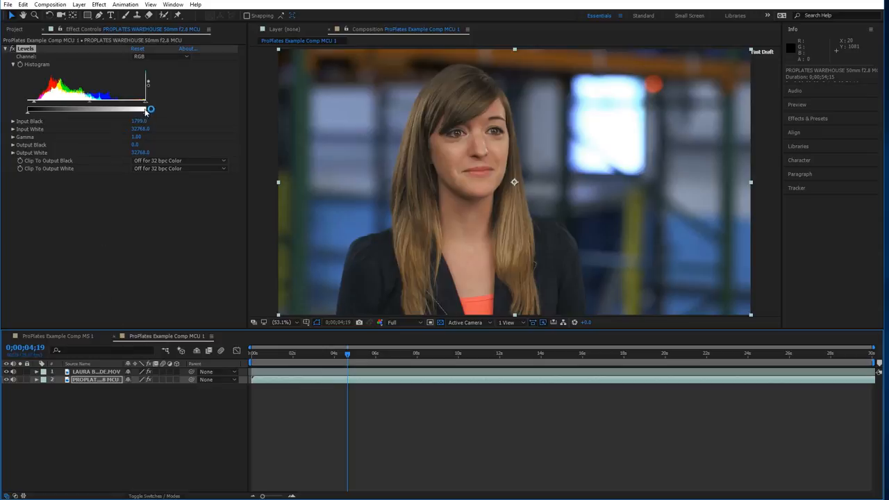
{"action": "left_click_drag", "start_coordinate": [150, 109], "coordinate": [142, 109]}
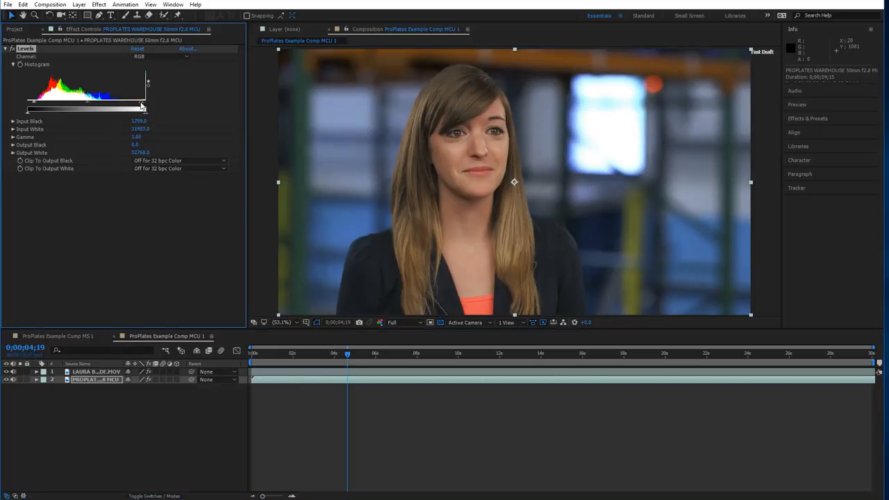
{"action": "left_click_drag", "start_coordinate": [141, 110], "coordinate": [129, 110]}
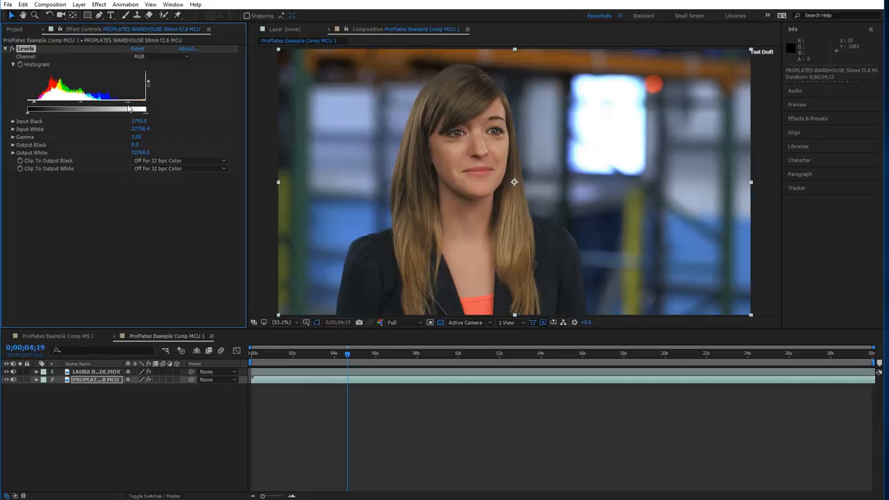
{"action": "left_click", "coordinate": [56, 337]}
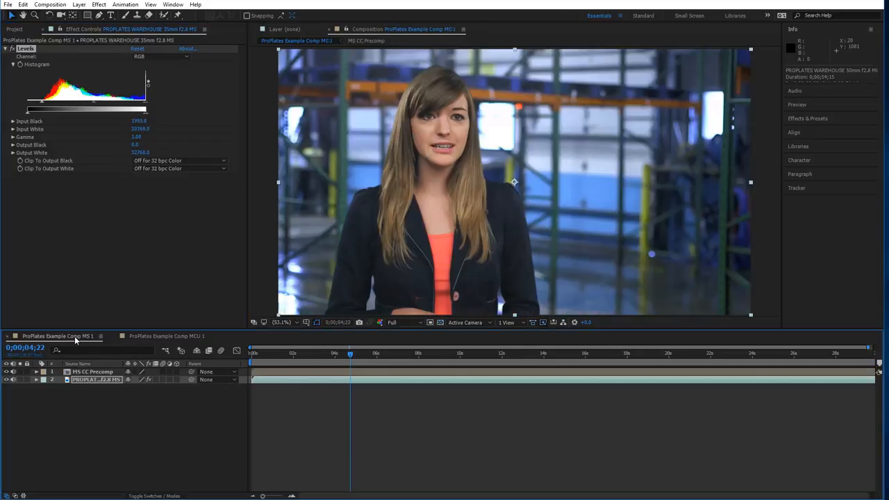
{"action": "left_click", "coordinate": [167, 335]}
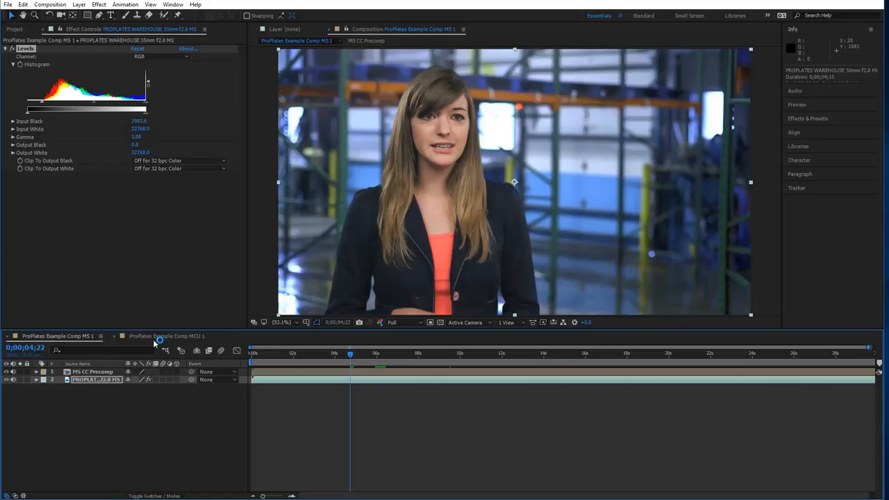
{"action": "left_click", "coordinate": [166, 336]}
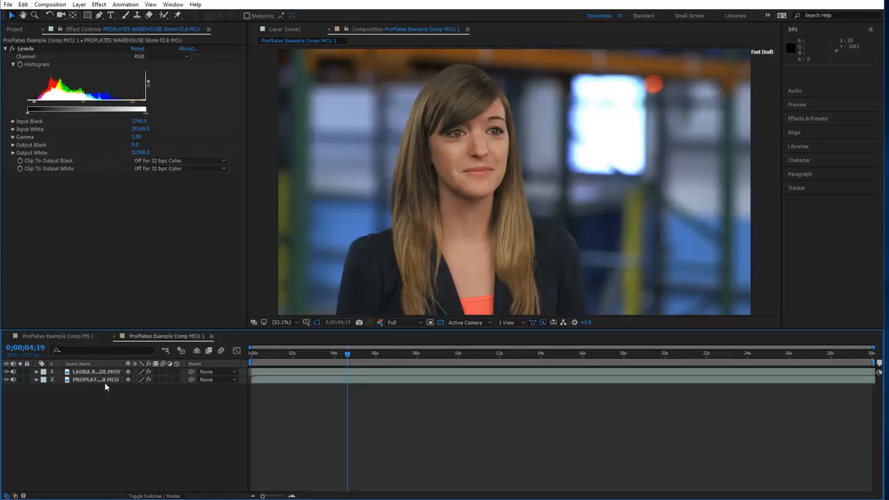
Add an adjustment layer above the keyed clip with Exposure 0.20 and Curves.
{"action": "left_click", "coordinate": [96, 371]}
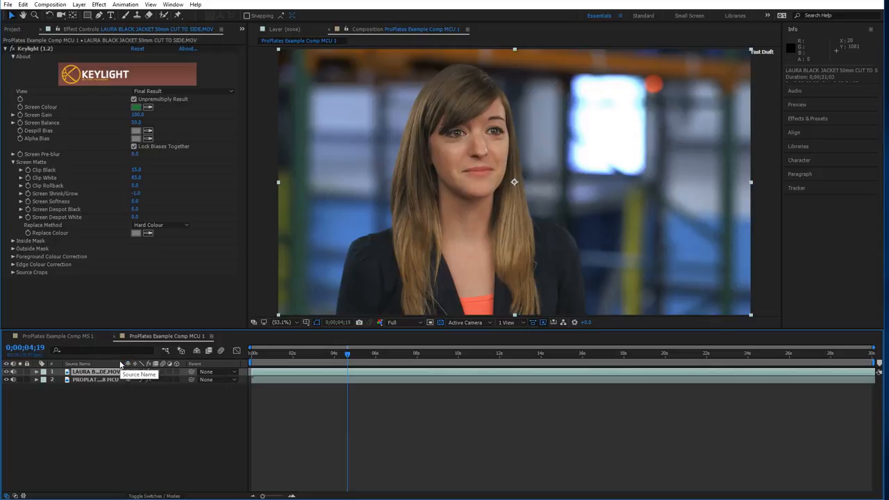
{"action": "mouse_move", "coordinate": [81, 347]}
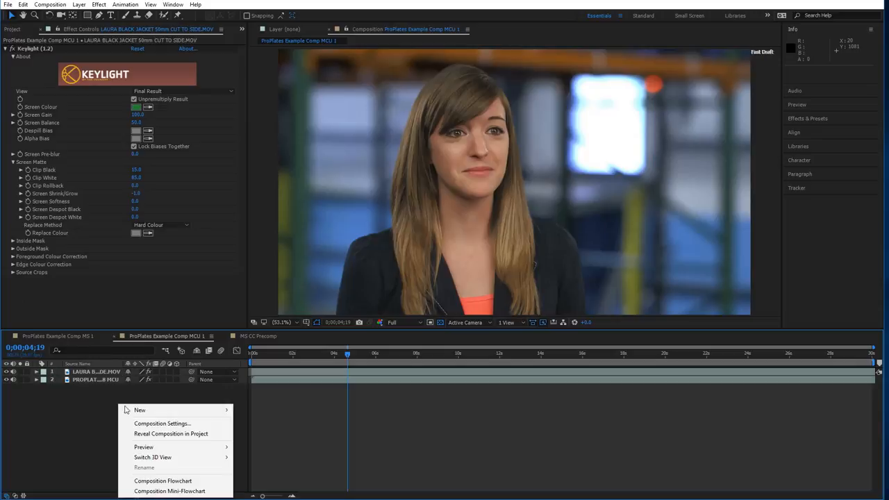
{"action": "mouse_move", "coordinate": [140, 410]}
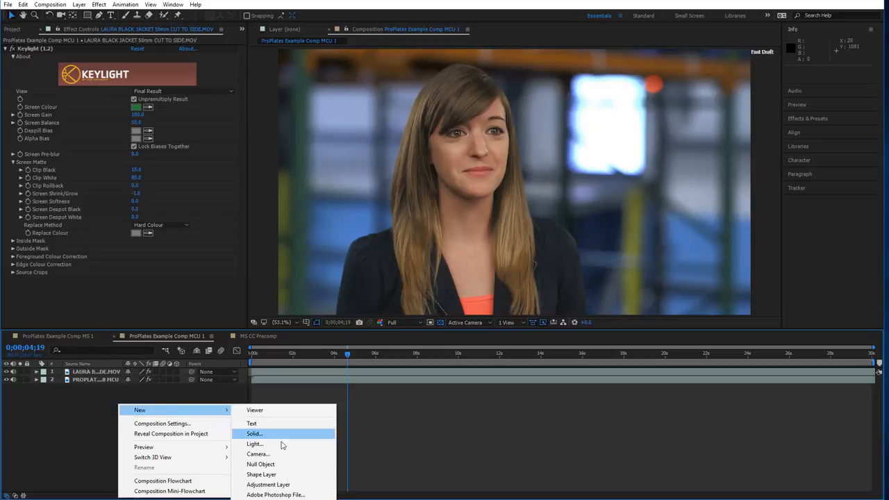
{"action": "left_click", "coordinate": [268, 484]}
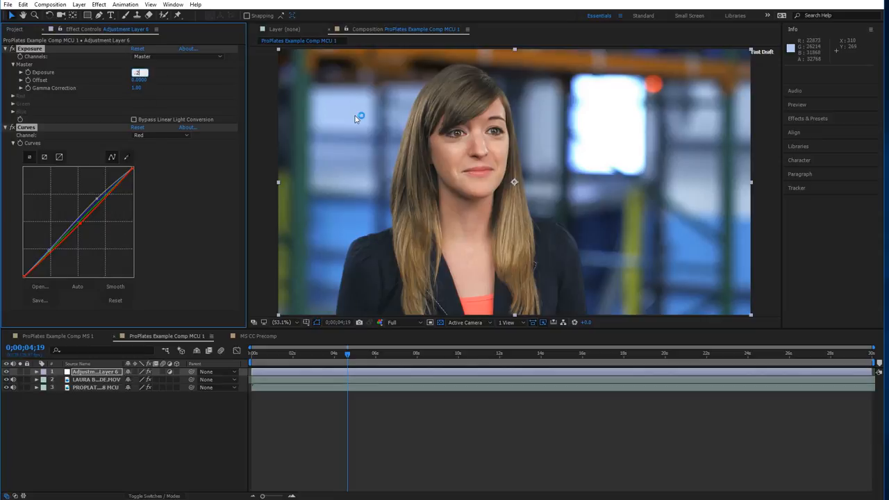
{"action": "type", "text": "0.20"}
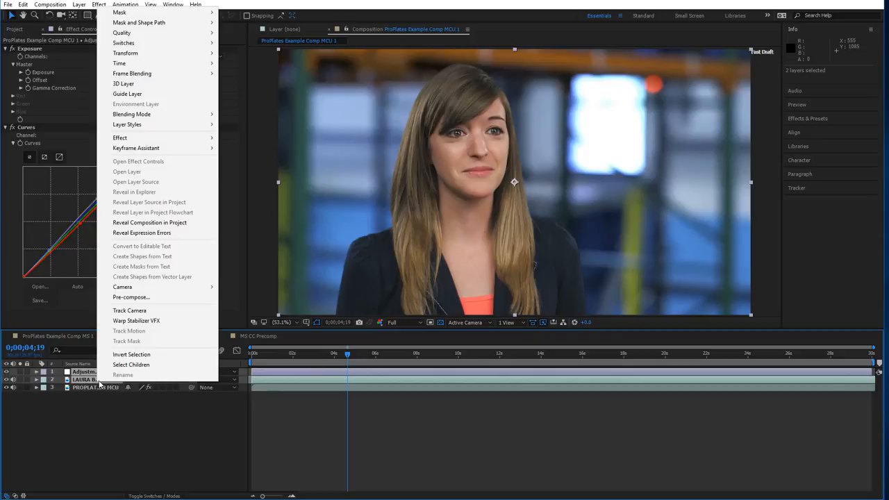
Pre-compose the adjustment layer and keyed clip as 'MCU CC Precomp'.
{"action": "left_click", "coordinate": [130, 297]}
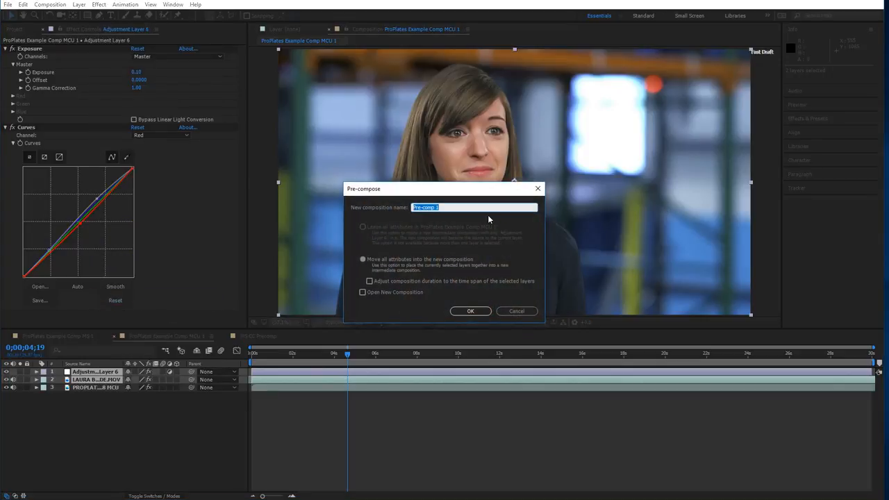
{"action": "type", "text": "MCU CC Pre"}
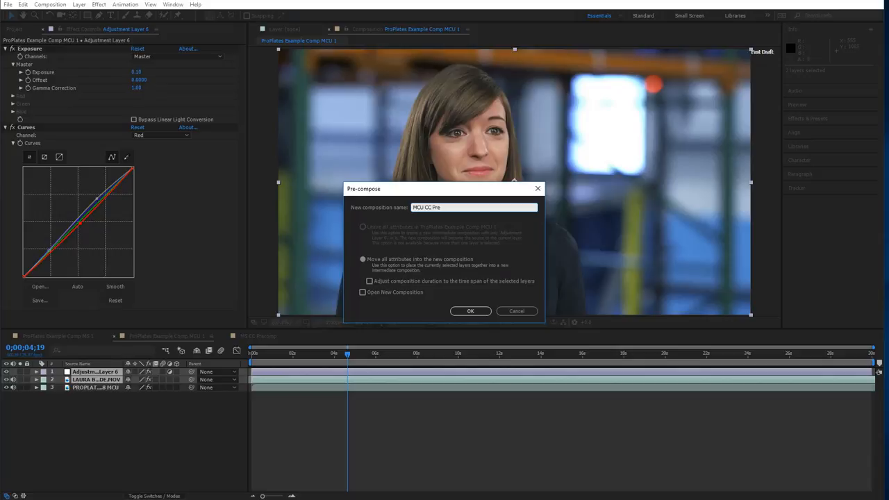
{"action": "left_click", "coordinate": [470, 311]}
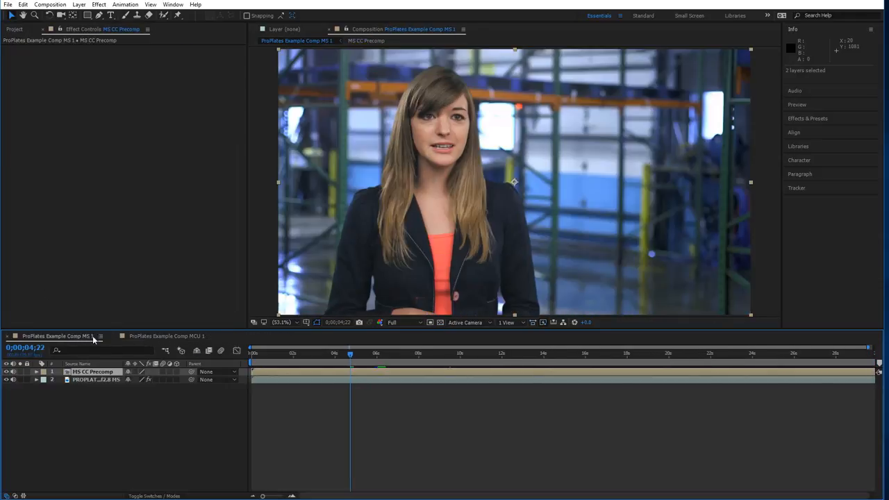
Scrub through the MCU 1 shot to review the composite and compare with MS 1.
{"action": "left_click", "coordinate": [167, 336]}
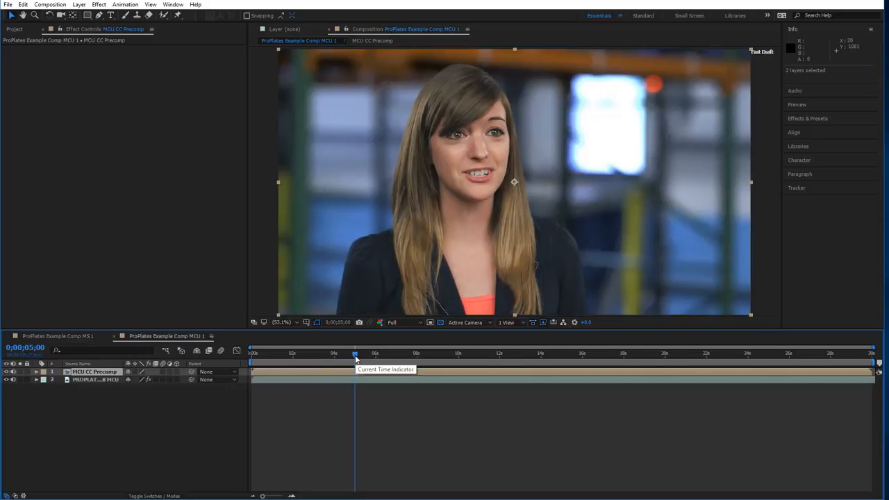
{"action": "left_click_drag", "start_coordinate": [356, 358], "coordinate": [410, 358]}
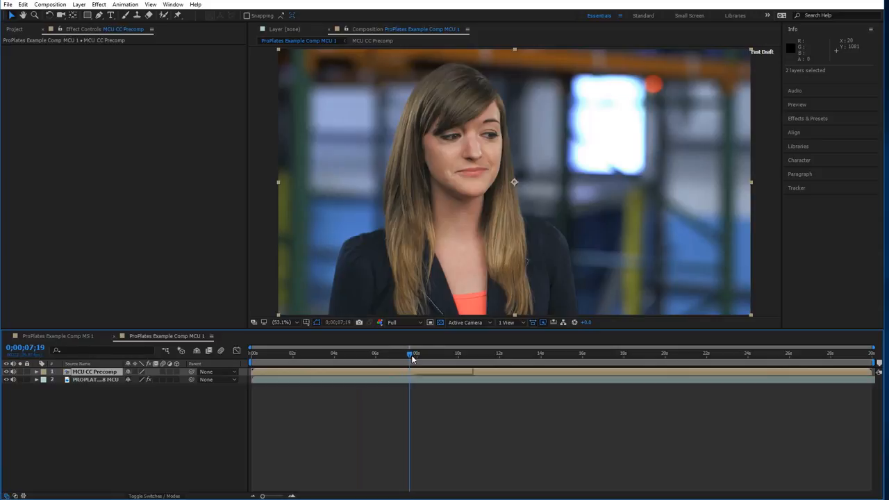
{"action": "left_click", "coordinate": [463, 354]}
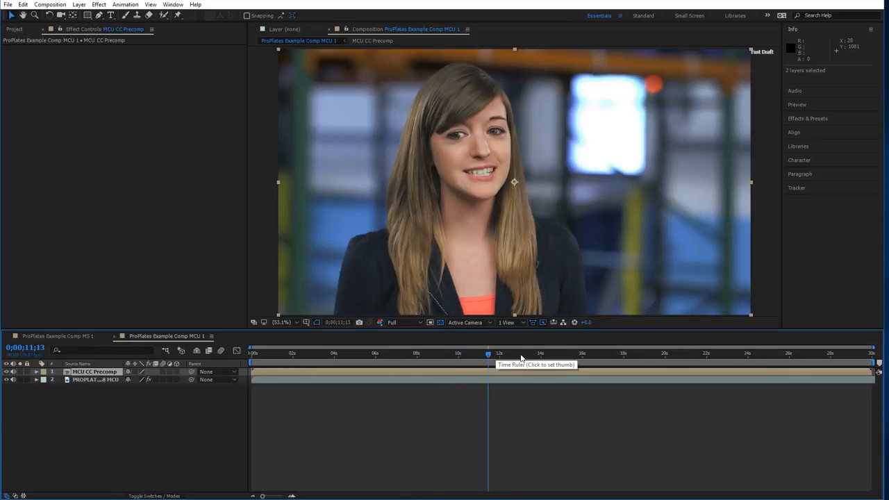
{"action": "left_click", "coordinate": [521, 354]}
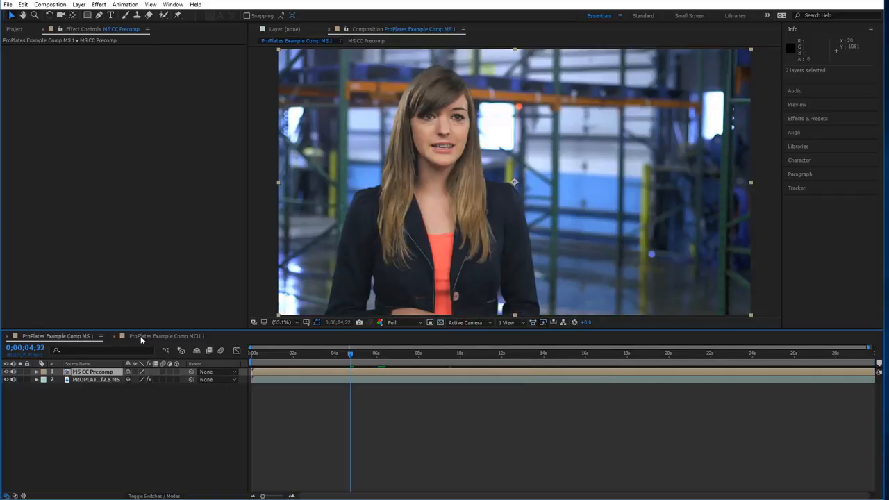
{"action": "left_click", "coordinate": [166, 336]}
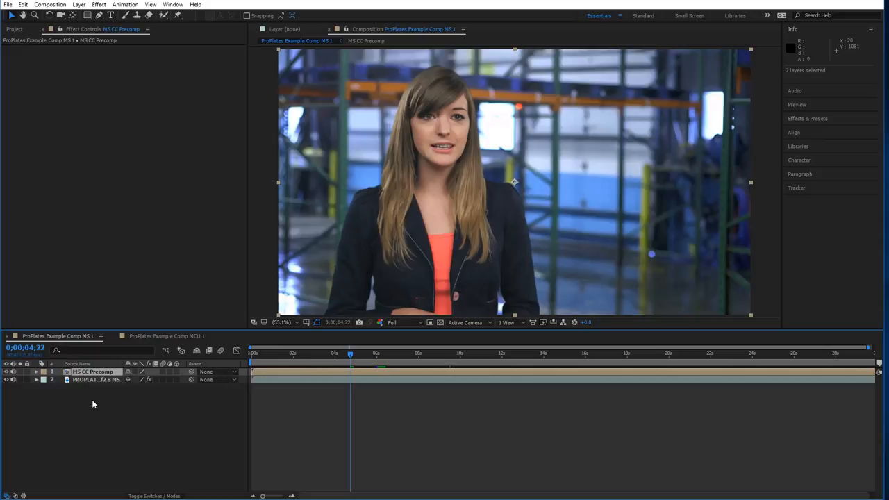
{"action": "mouse_move", "coordinate": [98, 440]}
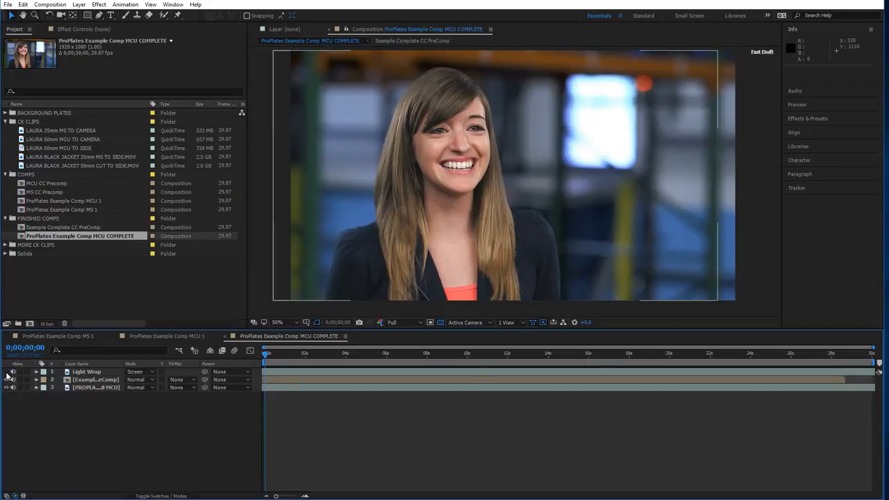
Select the Light Wrap layer to show its effect settings.
{"action": "left_click", "coordinate": [277, 322]}
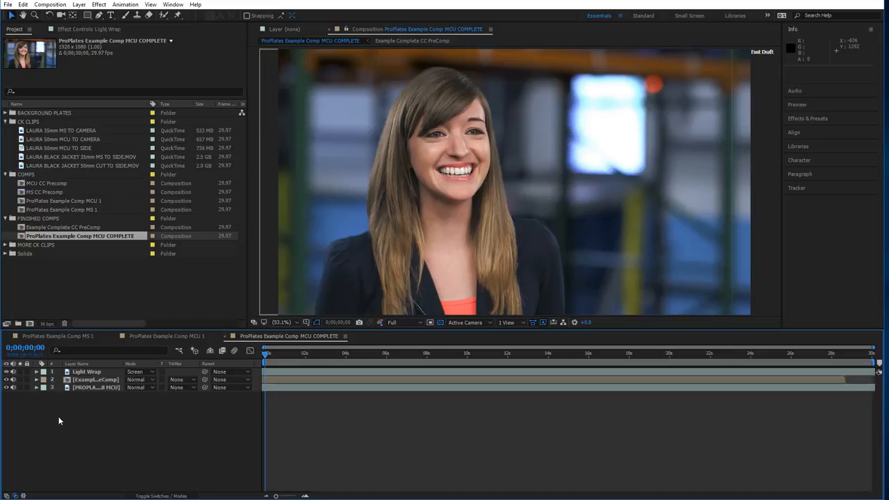
{"action": "mouse_move", "coordinate": [90, 411]}
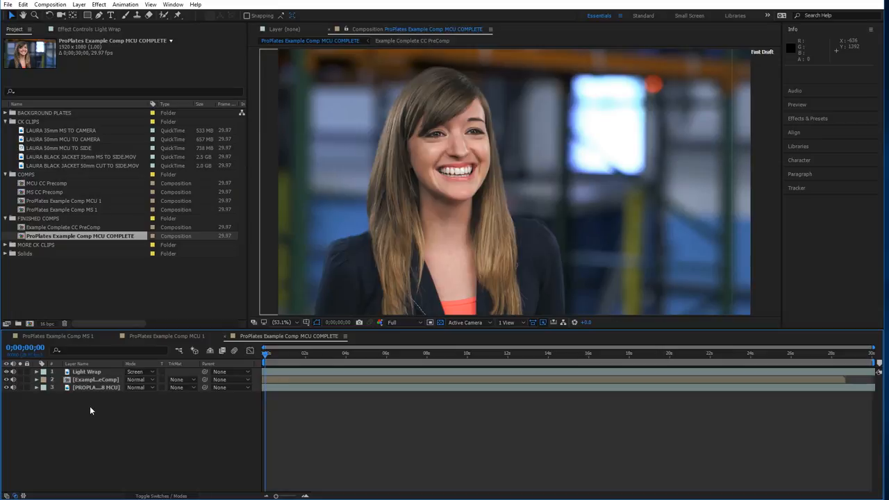